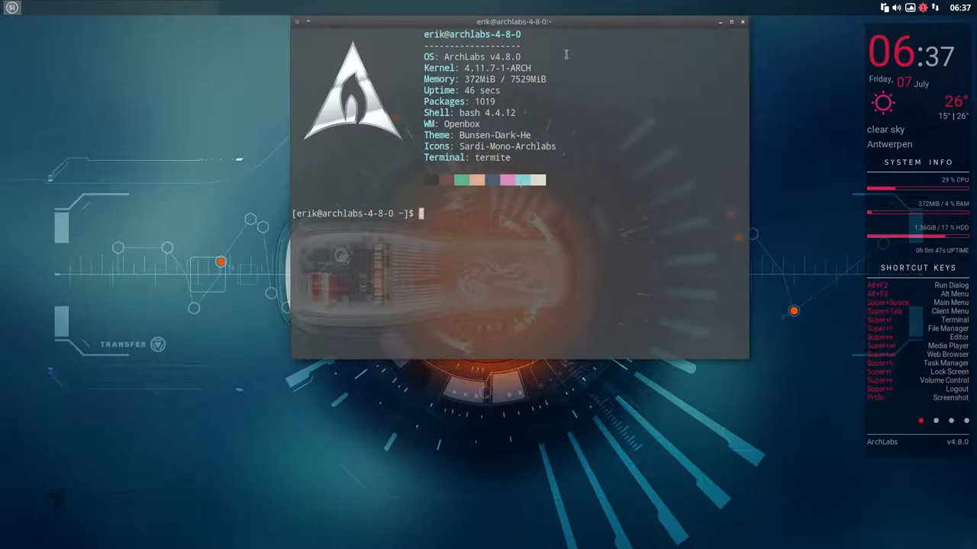
Drag the Termite system-info window lower on the ArchLabs desktop
{"action": "left_click_drag", "start_coordinate": [514, 22], "coordinate": [515, 83]}
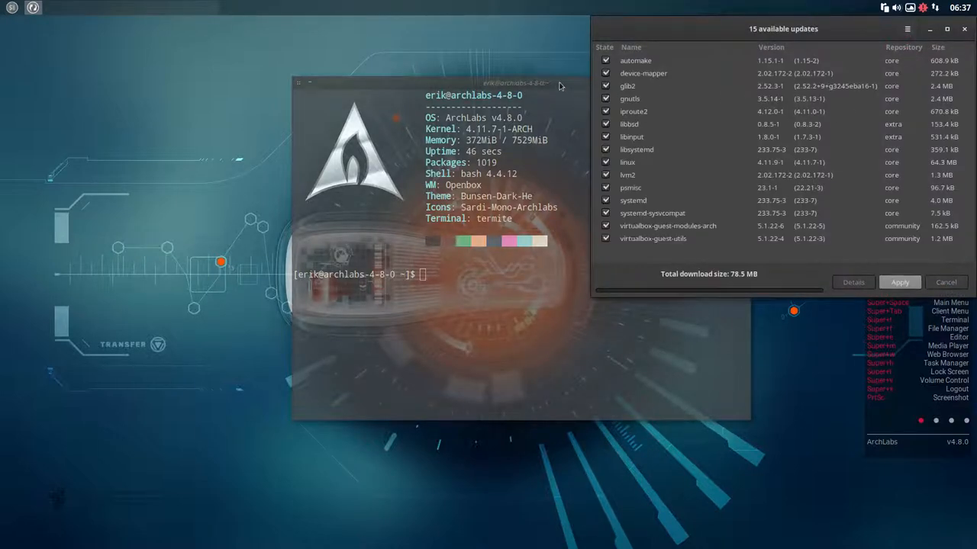
Move the terminal left, then apply and authenticate the 15 Pamac updates
{"action": "left_click_drag", "start_coordinate": [515, 84], "coordinate": [330, 78]}
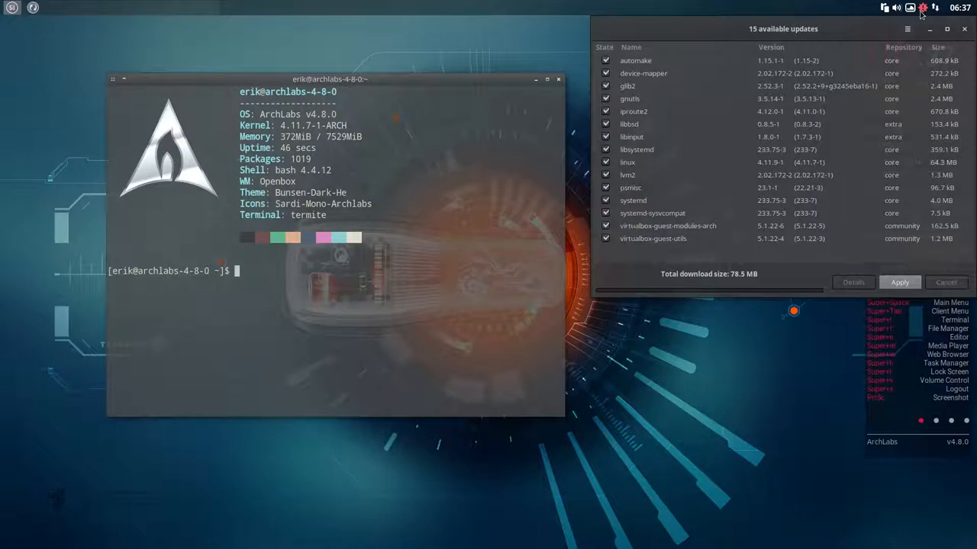
{"action": "left_click", "coordinate": [923, 8]}
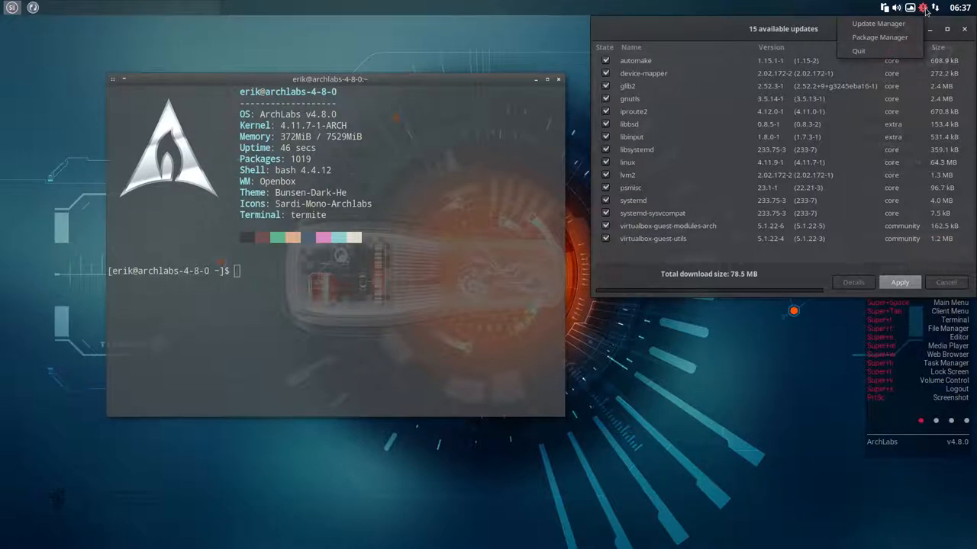
{"action": "mouse_move", "coordinate": [879, 36]}
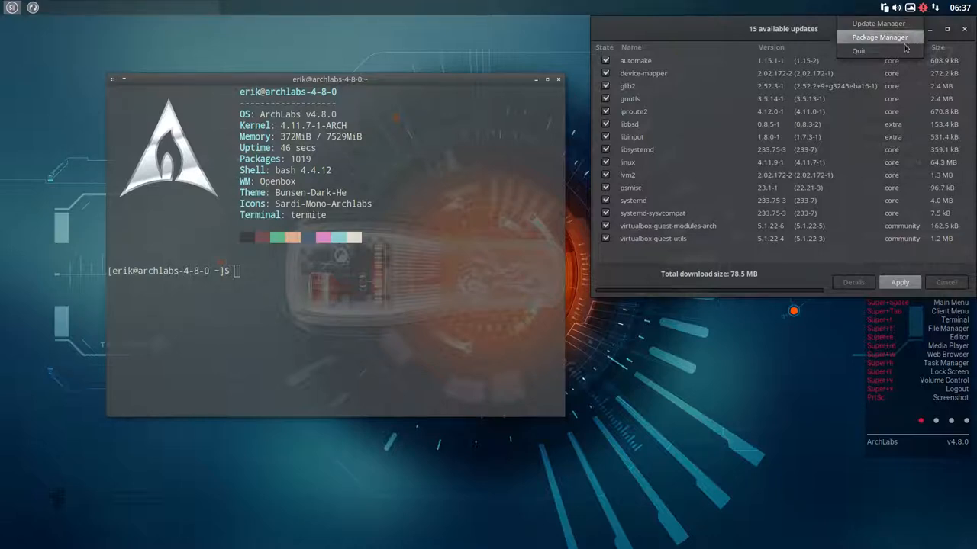
{"action": "left_click", "coordinate": [900, 282]}
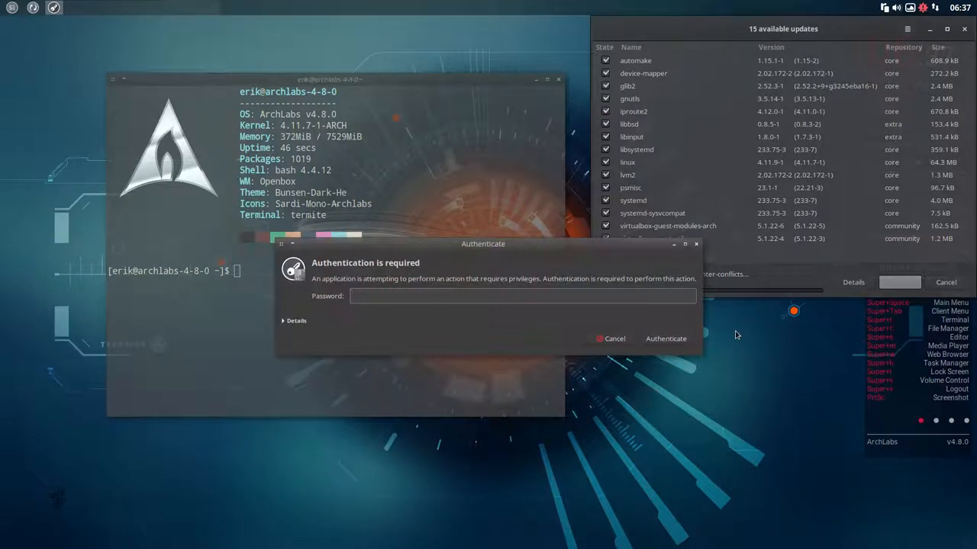
{"action": "left_click", "coordinate": [666, 338]}
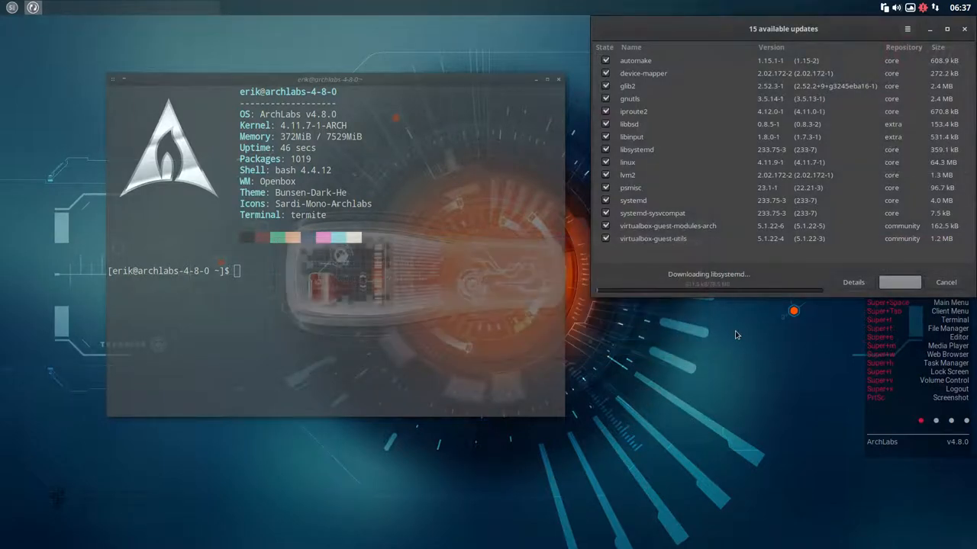
{"action": "left_click", "coordinate": [922, 8]}
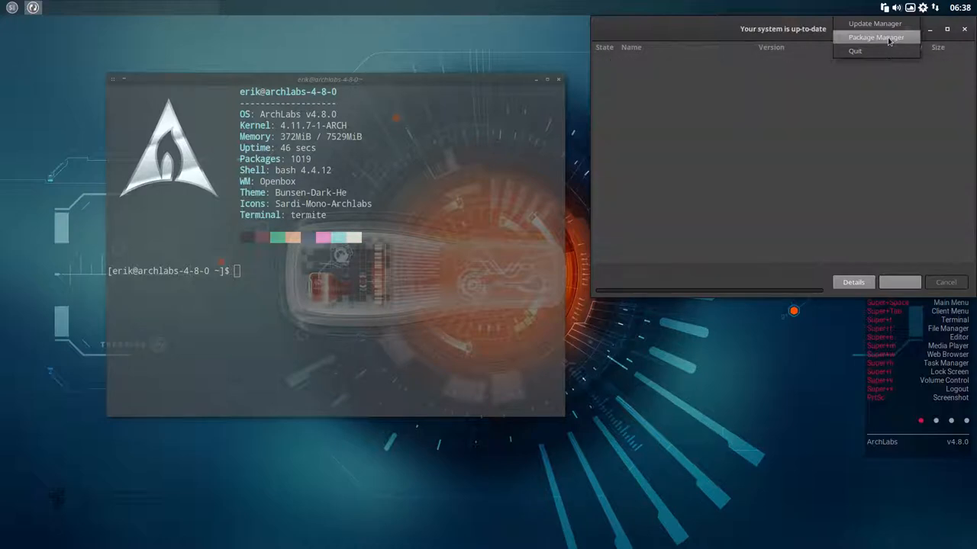
Search Pamac for 'fire' and browse the firefox 54.0.1-1 installed file list
{"action": "left_click", "coordinate": [908, 29]}
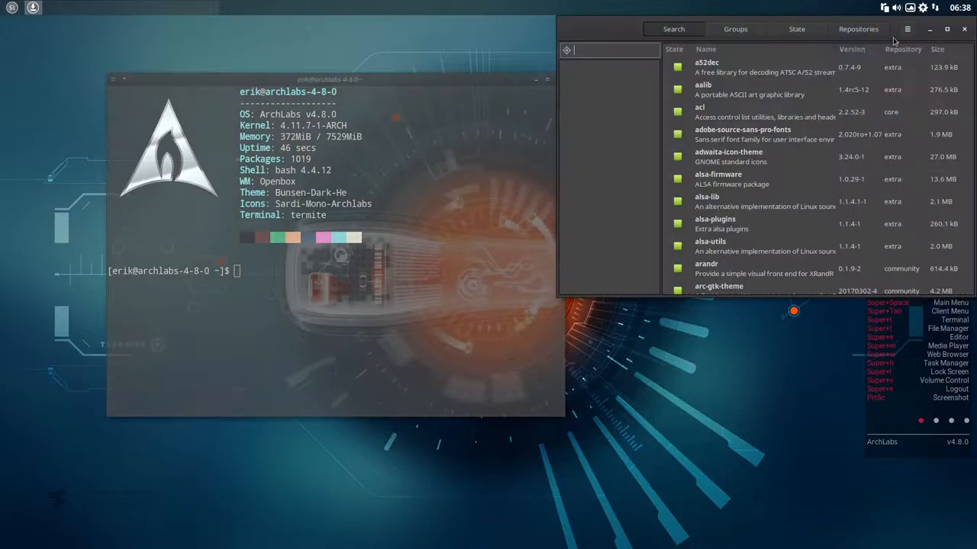
{"action": "type", "text": "firefox"}
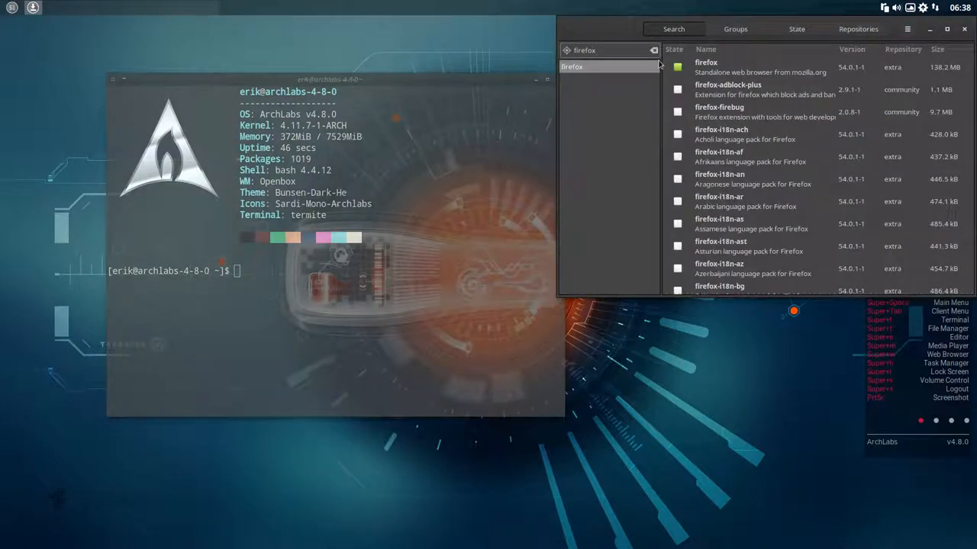
{"action": "left_click", "coordinate": [705, 62]}
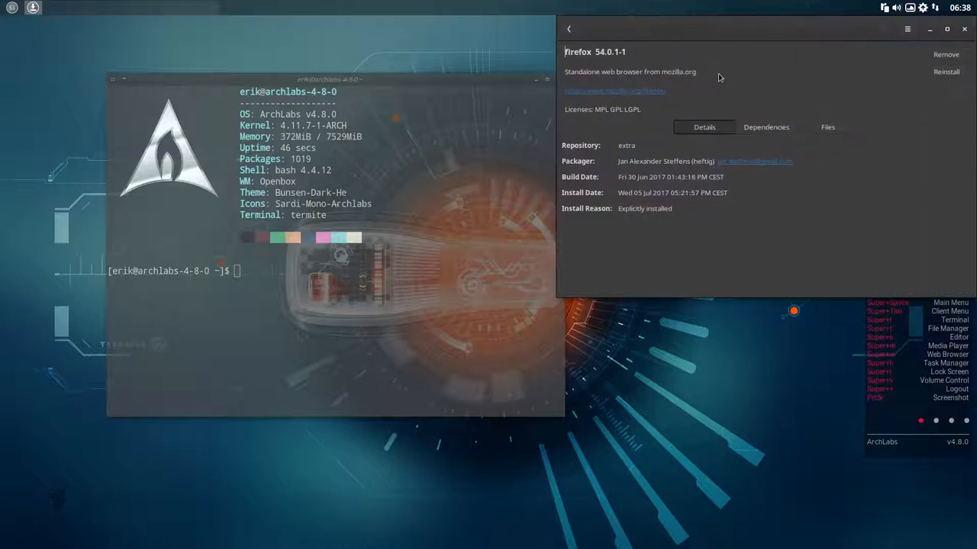
{"action": "left_click", "coordinate": [827, 127]}
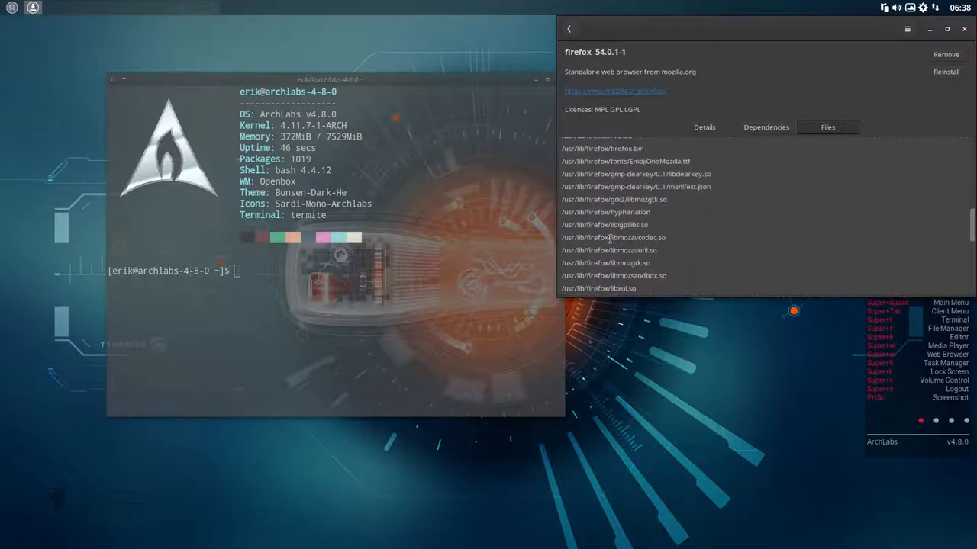
{"action": "scroll", "scroll_direction": "down", "scroll_amount": 3}
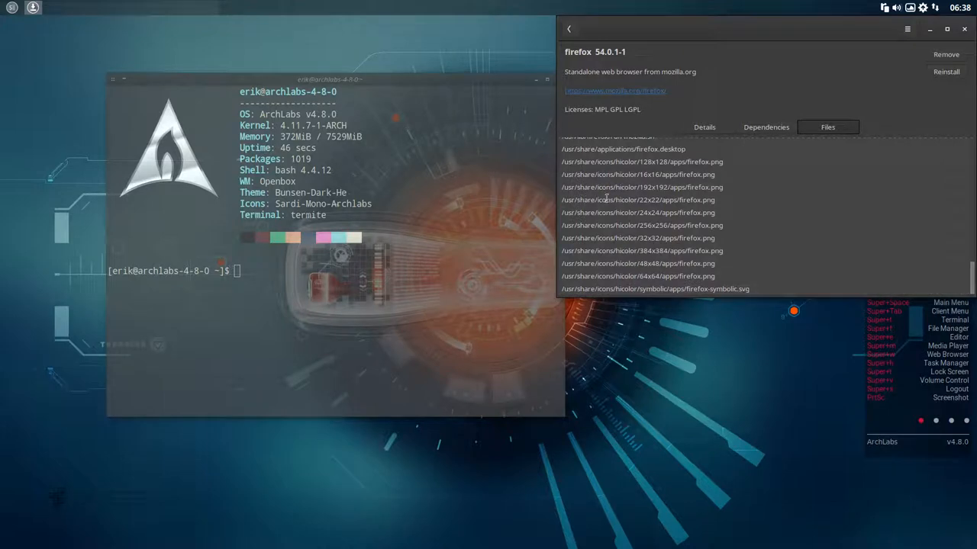
{"action": "mouse_move", "coordinate": [840, 220]}
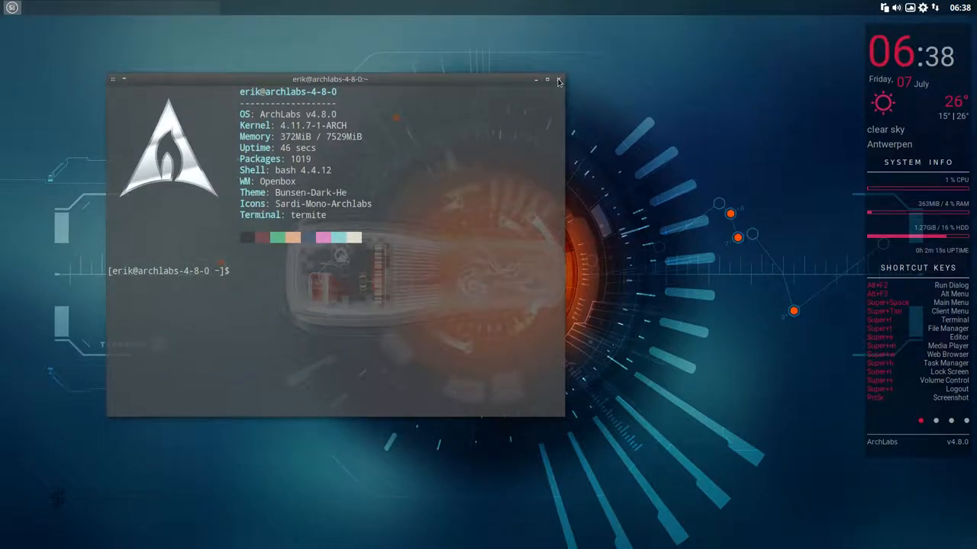
Log out of the desktop and pick the i3 session at the LightDM screen
{"action": "left_click", "coordinate": [557, 79]}
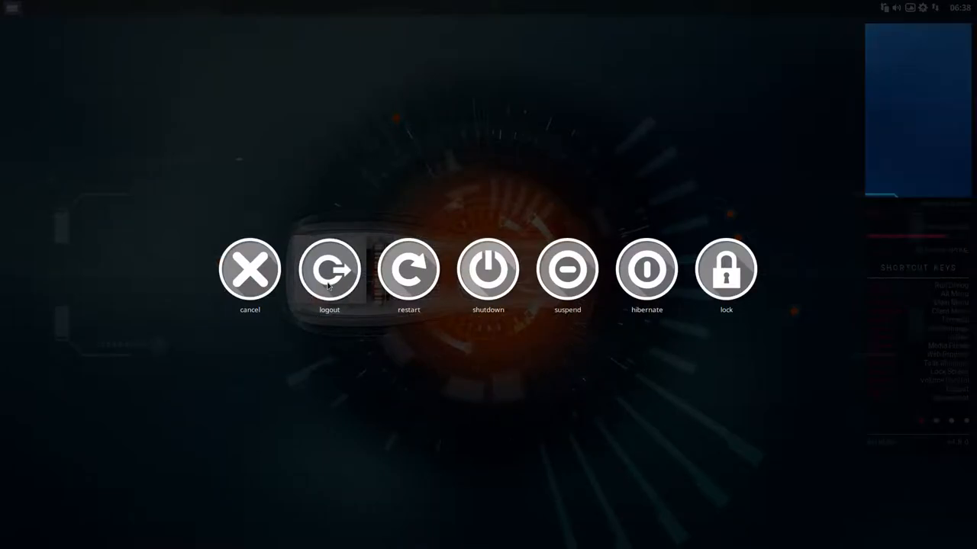
{"action": "left_click", "coordinate": [329, 269]}
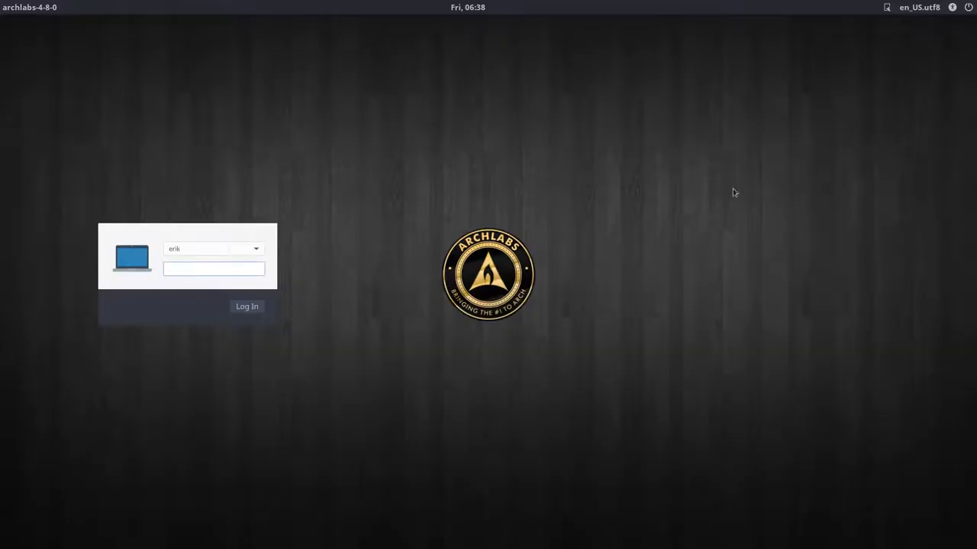
{"action": "left_click", "coordinate": [887, 7]}
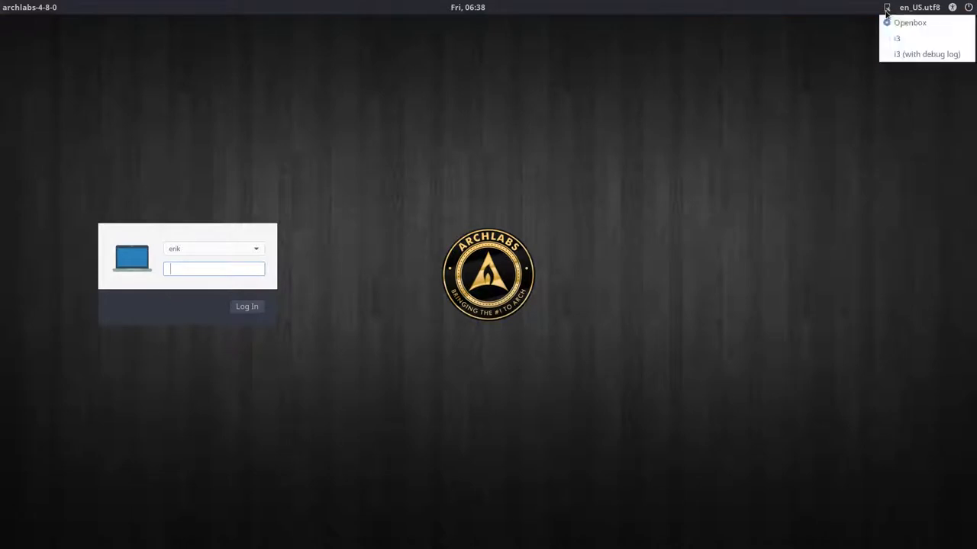
{"action": "left_click", "coordinate": [214, 269]}
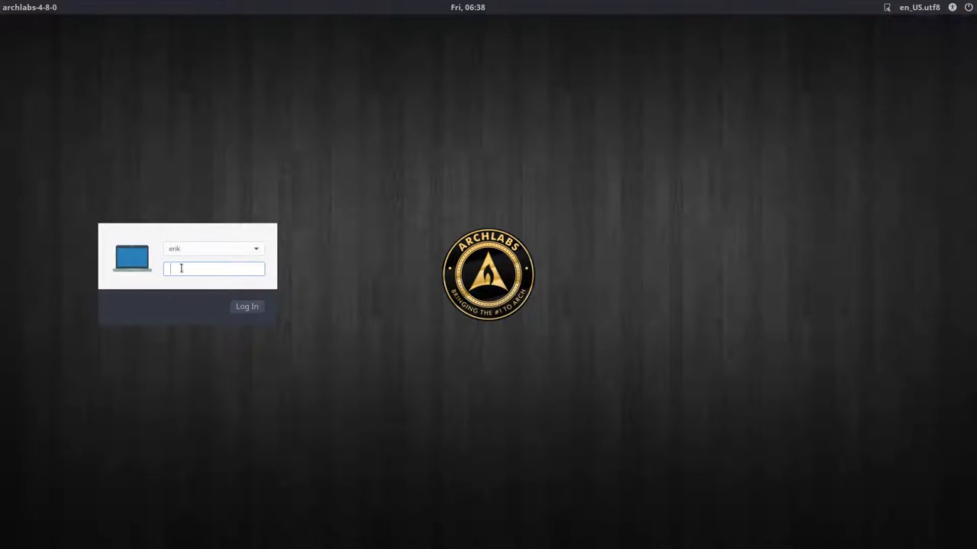
Log in and select the config file in Thunar's .config/i3 folder
{"action": "left_click", "coordinate": [247, 306]}
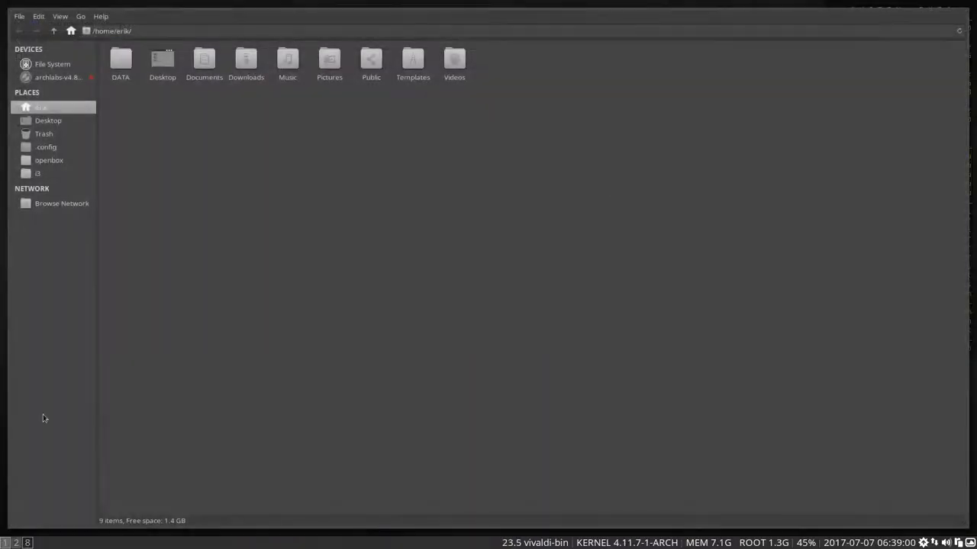
{"action": "left_click", "coordinate": [45, 146]}
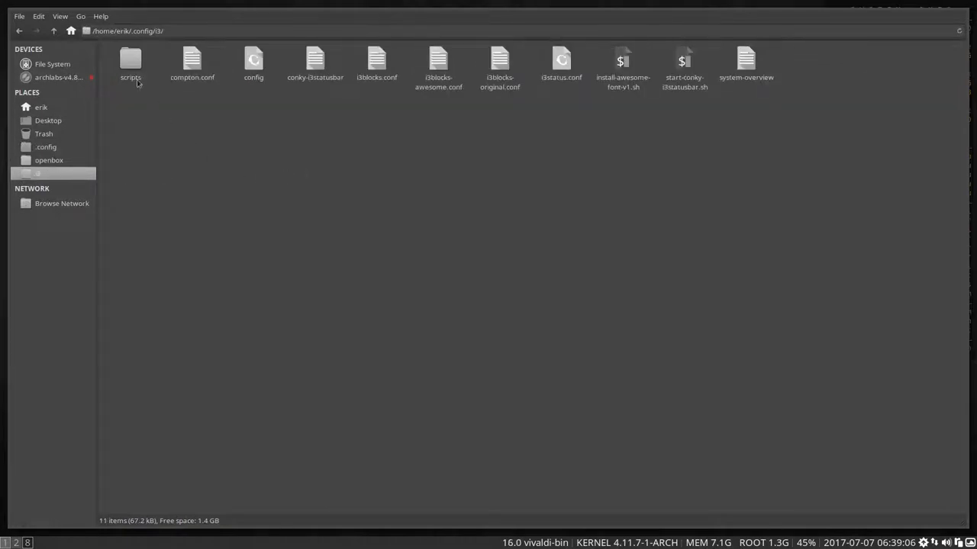
{"action": "left_click", "coordinate": [129, 31]}
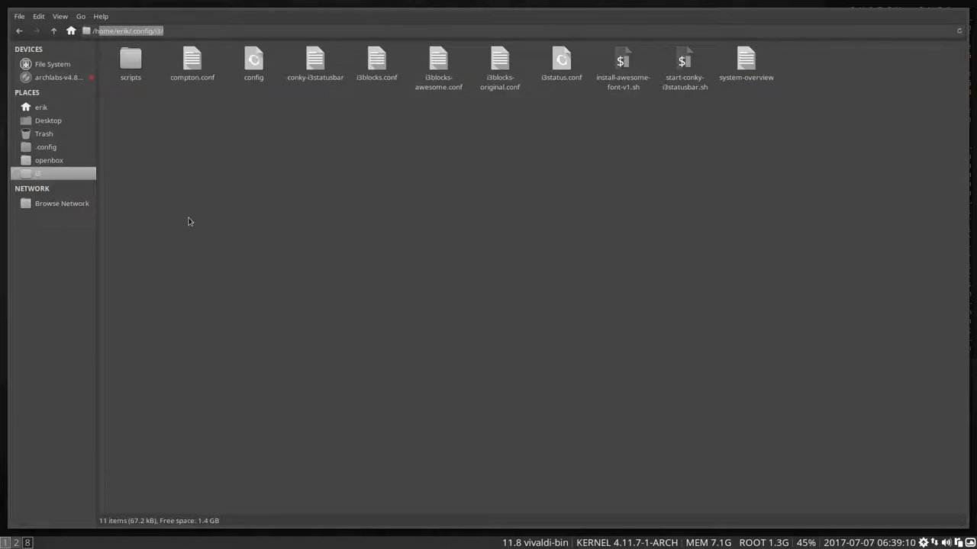
{"action": "mouse_move", "coordinate": [215, 136]}
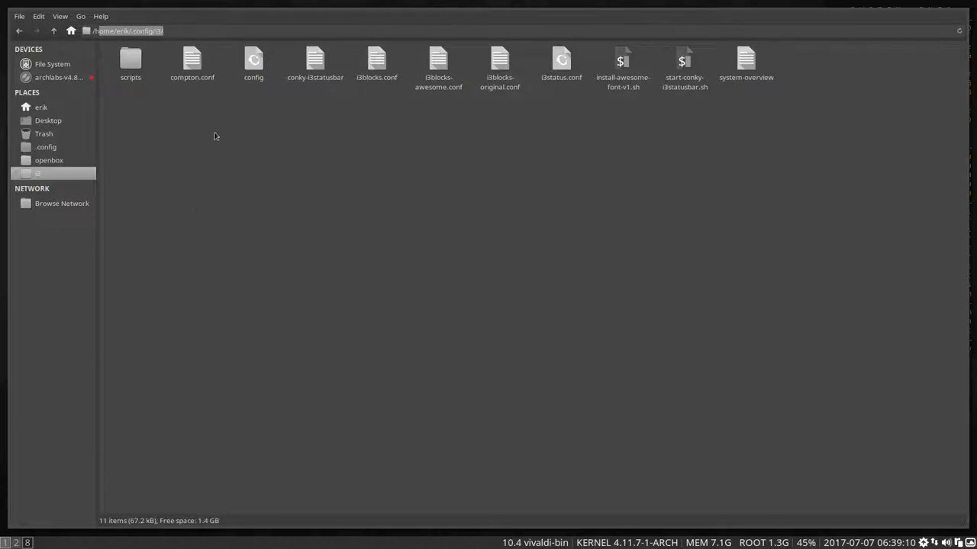
{"action": "left_click", "coordinate": [253, 65]}
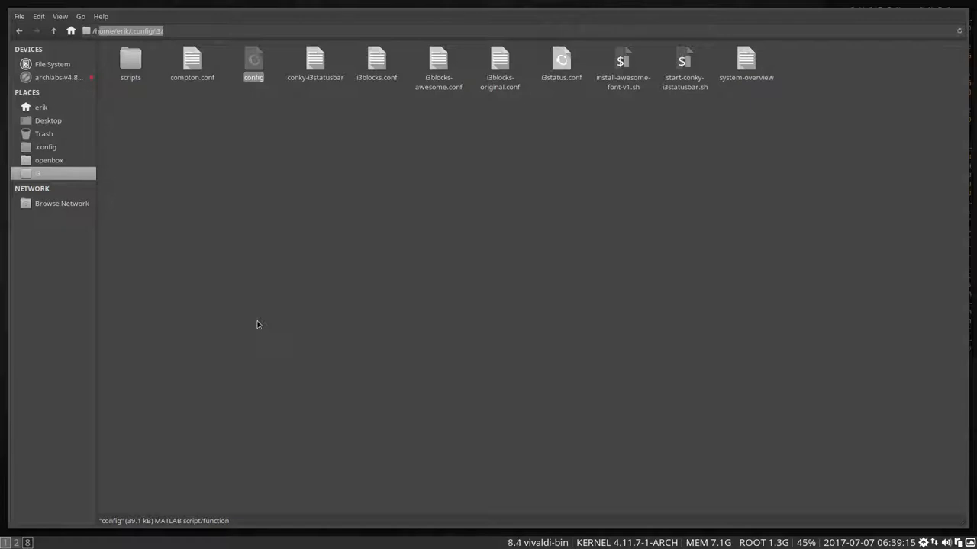
{"action": "mouse_move", "coordinate": [255, 117]}
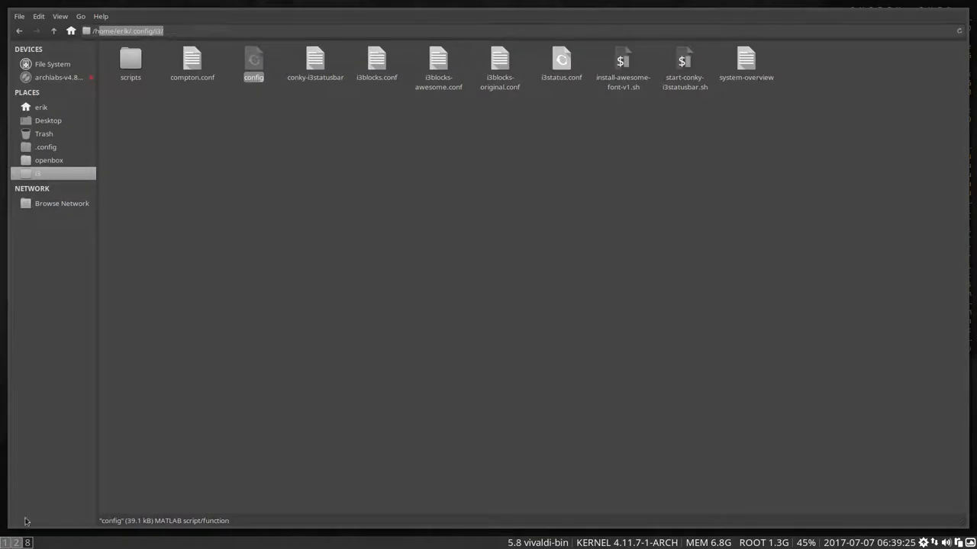
View Thunar's About dialog showing version 1.6.12, then close it
{"action": "left_click", "coordinate": [101, 16]}
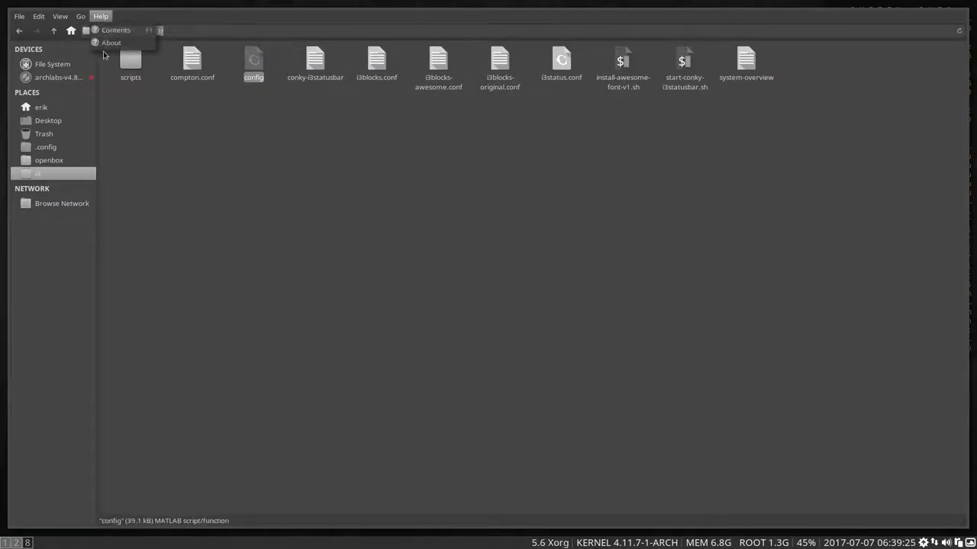
{"action": "left_click", "coordinate": [111, 42]}
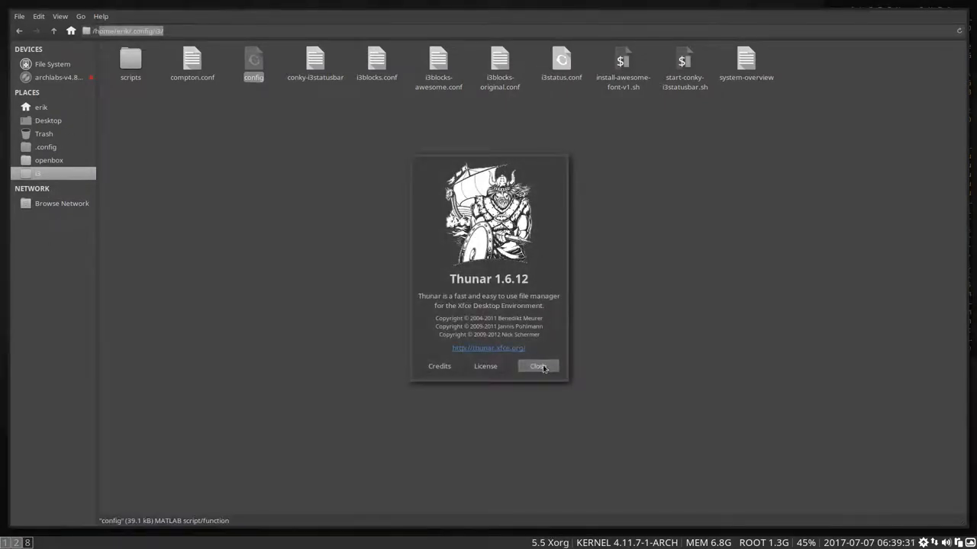
{"action": "left_click", "coordinate": [537, 367]}
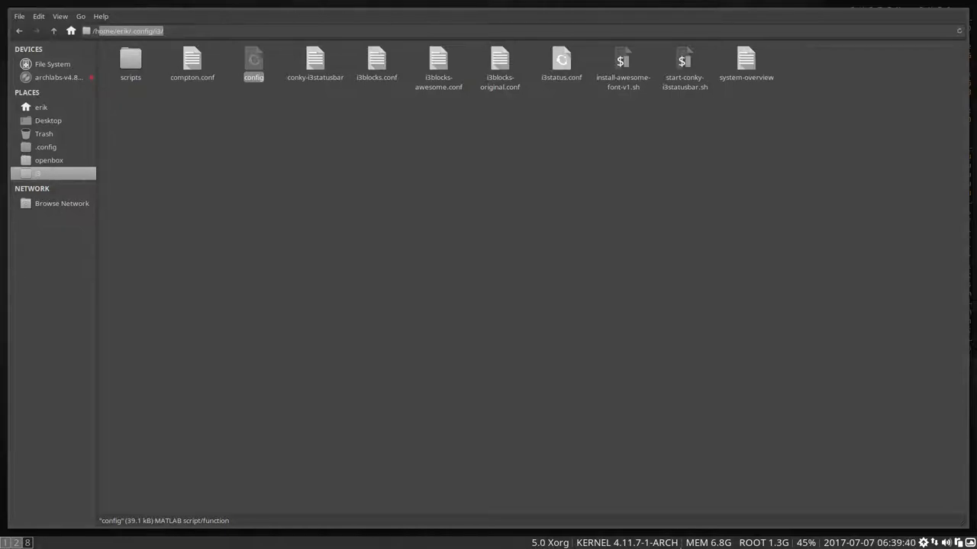
{"action": "mouse_move", "coordinate": [171, 322]}
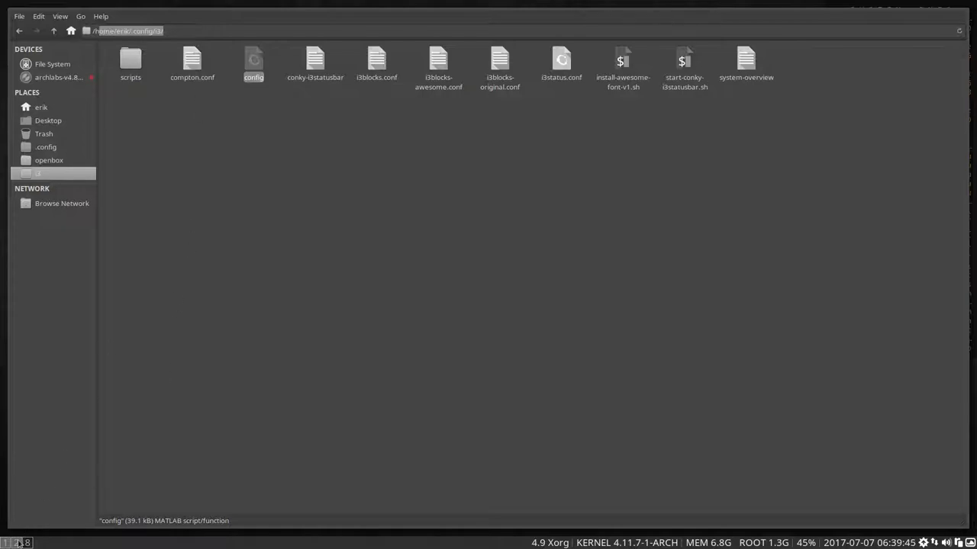
Open the i3 config in Geany, comment out the status_command lines, and save
{"action": "double_click", "coordinate": [253, 61]}
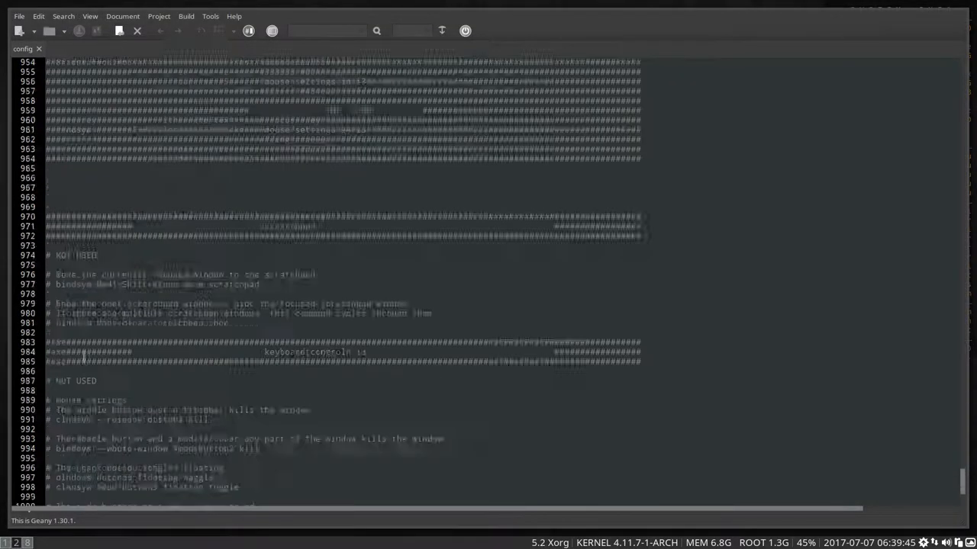
{"action": "scroll", "scroll_direction": "down", "scroll_amount": 3}
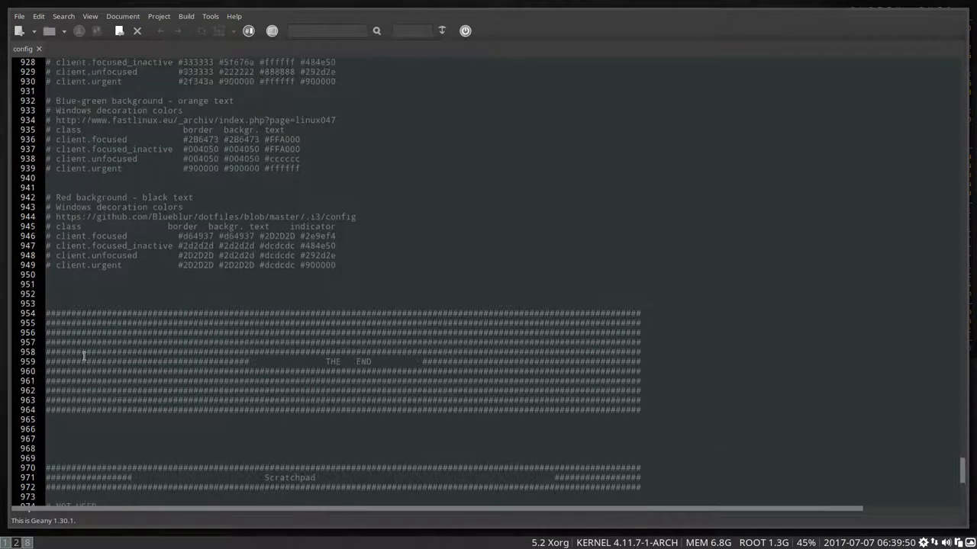
{"action": "scroll", "scroll_direction": "down", "scroll_amount": 3}
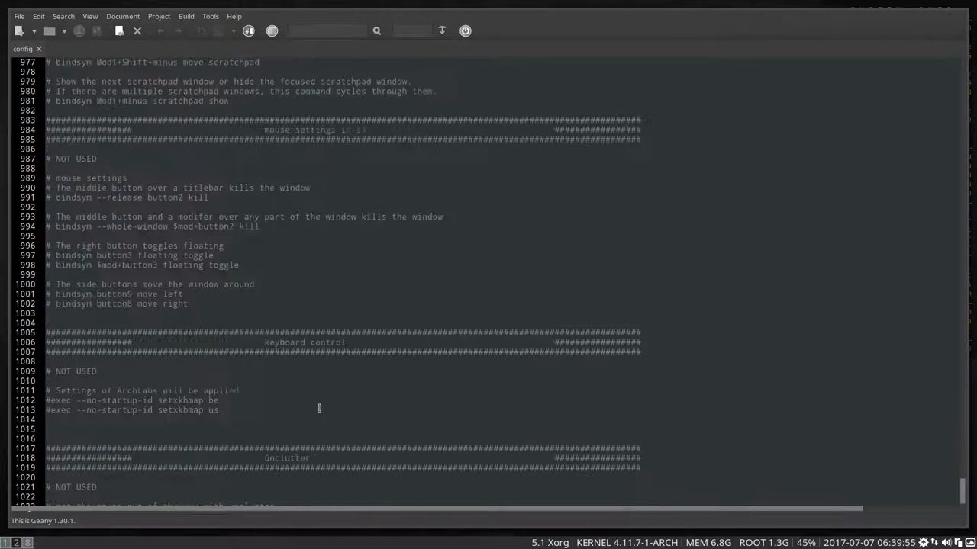
{"action": "scroll", "scroll_direction": "down", "scroll_amount": 3}
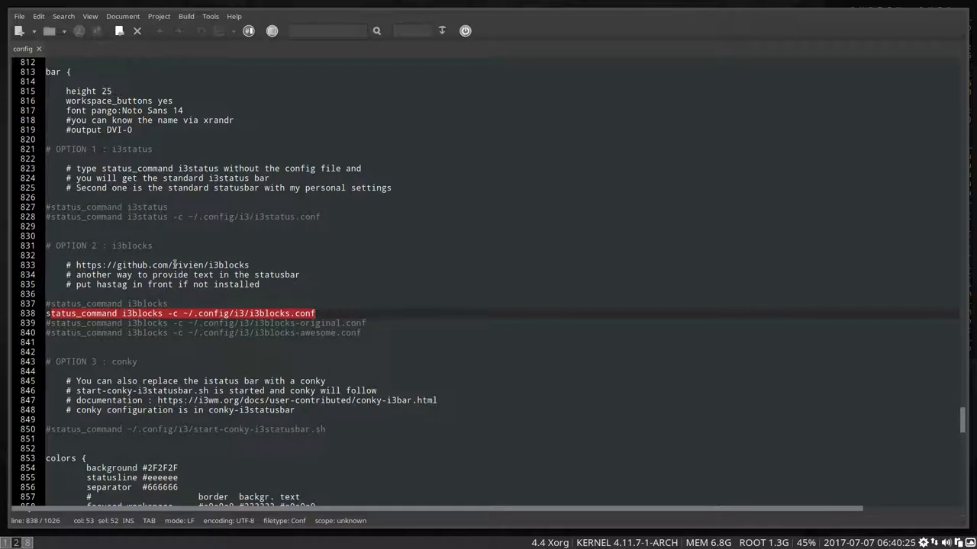
{"action": "double_click", "coordinate": [186, 264]}
{"action": "type", "text": "#"}
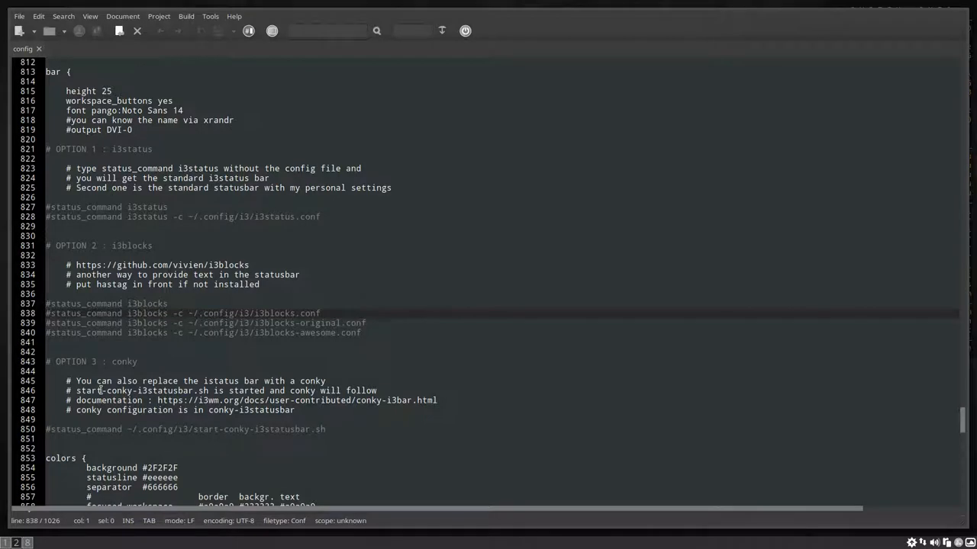
{"action": "key", "text": "ctrl+s"}
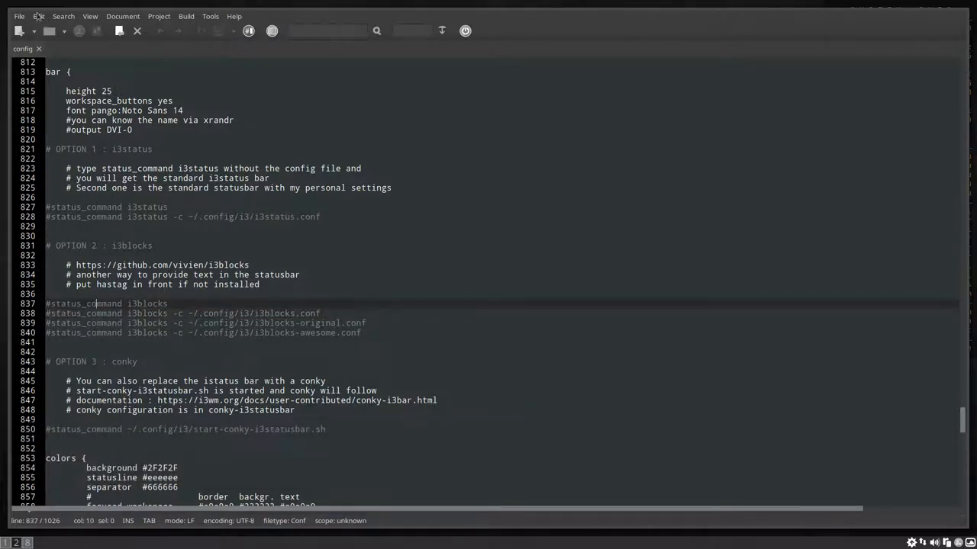
{"action": "left_click", "coordinate": [19, 15]}
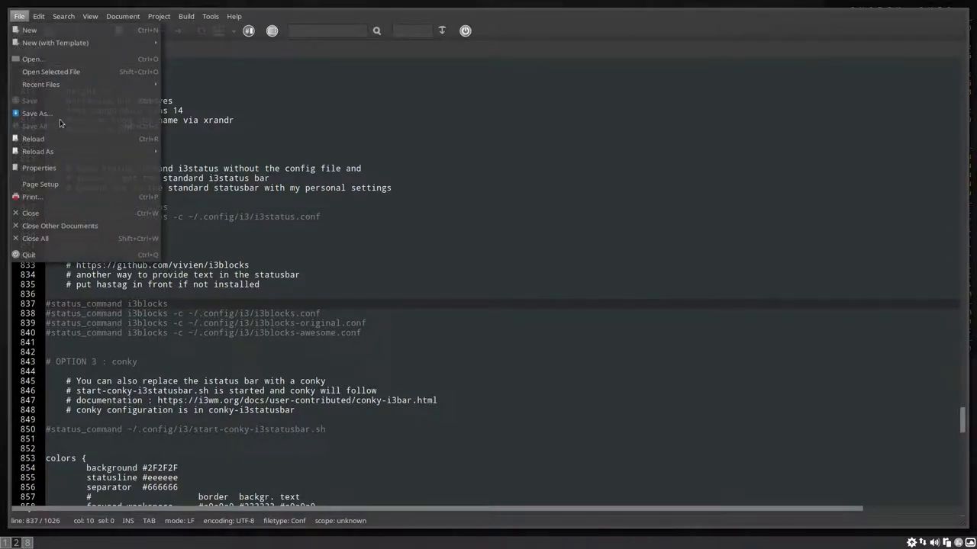
{"action": "left_click", "coordinate": [37, 113]}
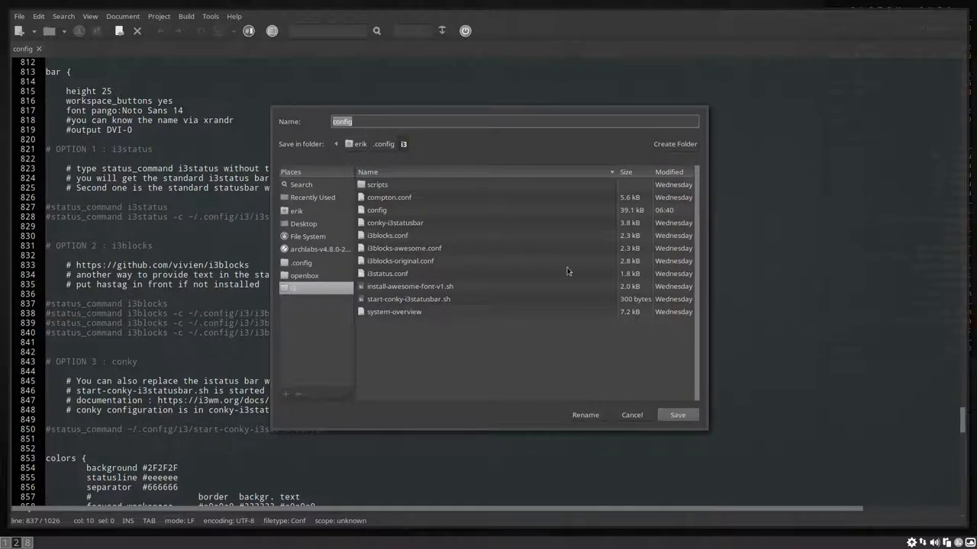
{"action": "left_click", "coordinate": [677, 415]}
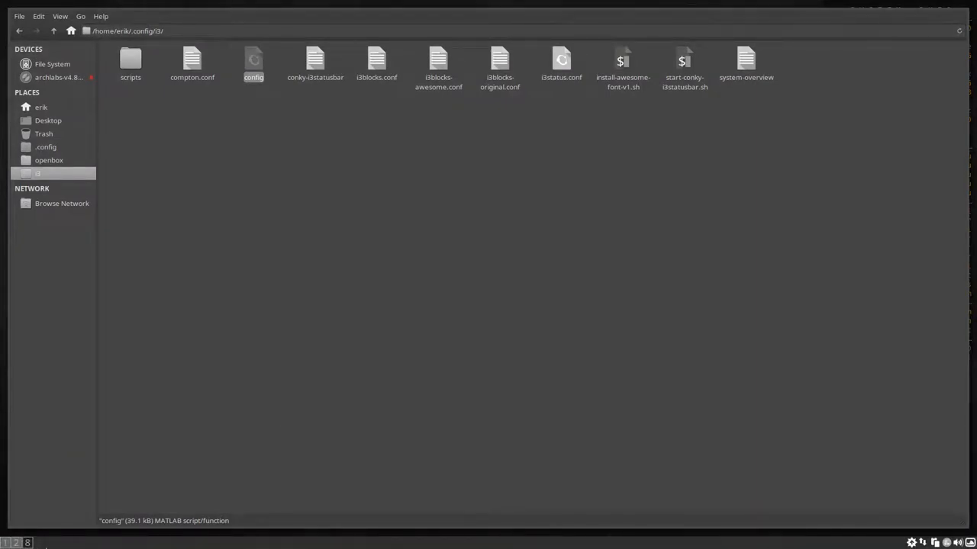
{"action": "double_click", "coordinate": [254, 65]}
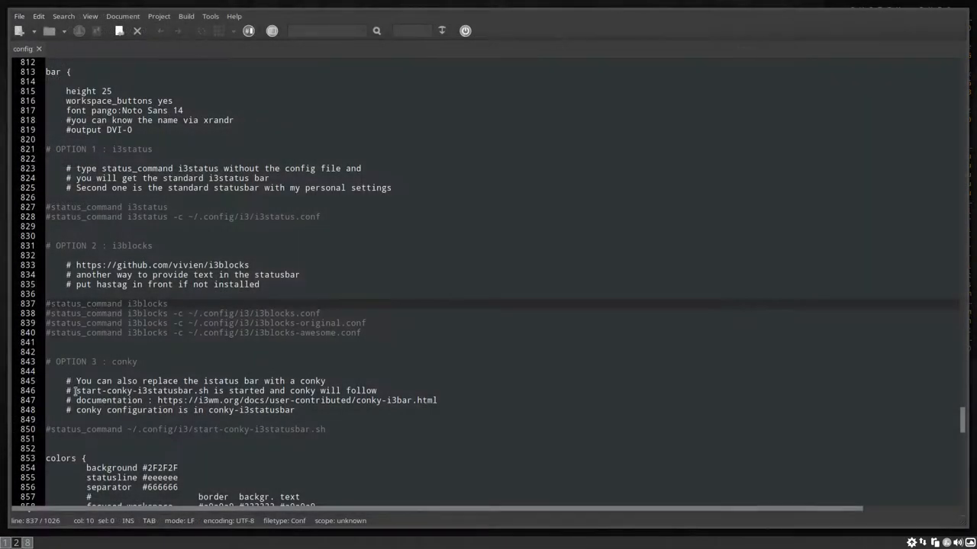
{"action": "scroll", "scroll_direction": "down", "scroll_amount": 3}
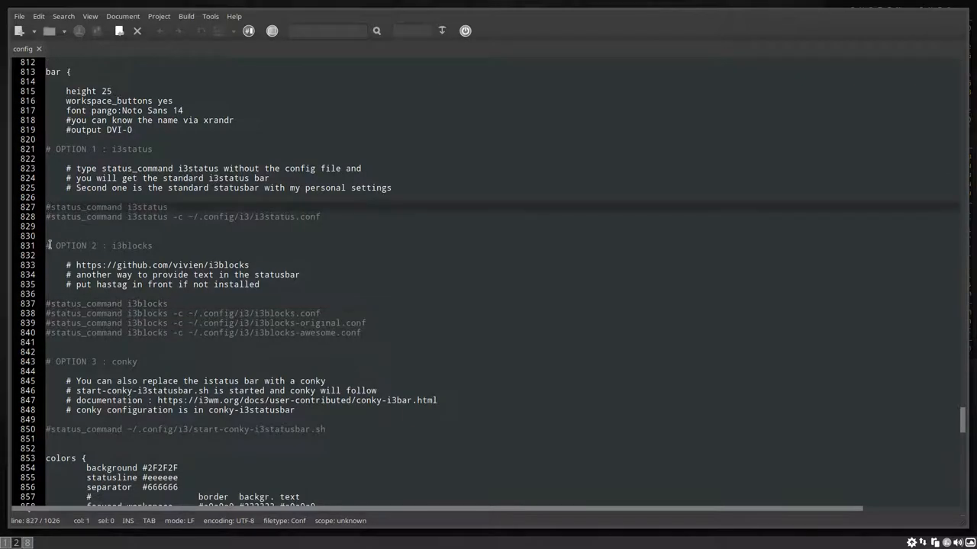
Save and reopen the i3 config, enabling the plain i3status status_command line
{"action": "key", "text": "ctrl+s"}
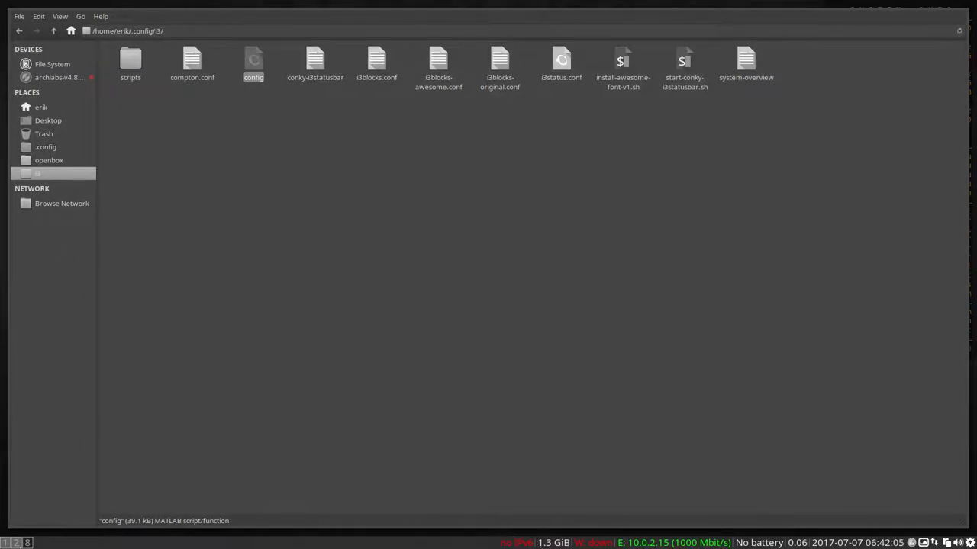
{"action": "double_click", "coordinate": [253, 65]}
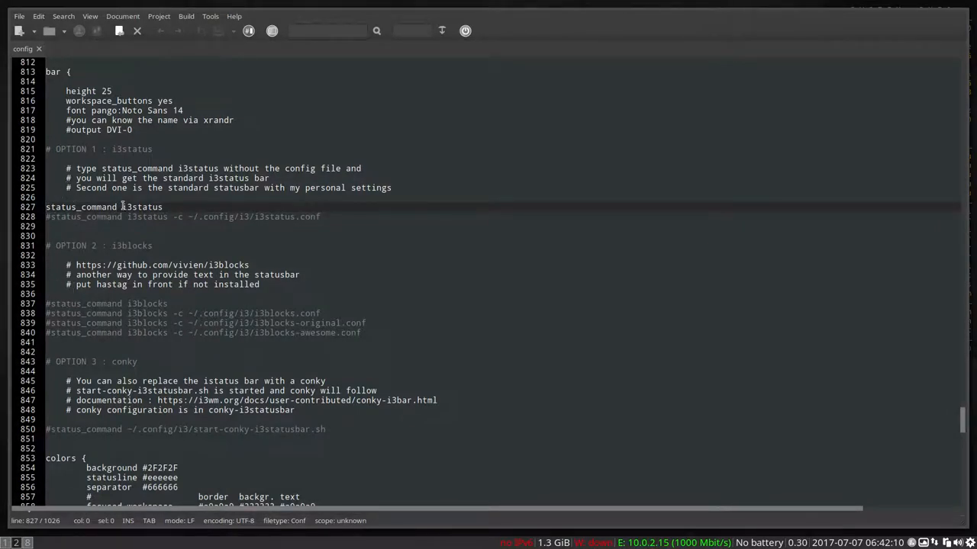
{"action": "double_click", "coordinate": [140, 206]}
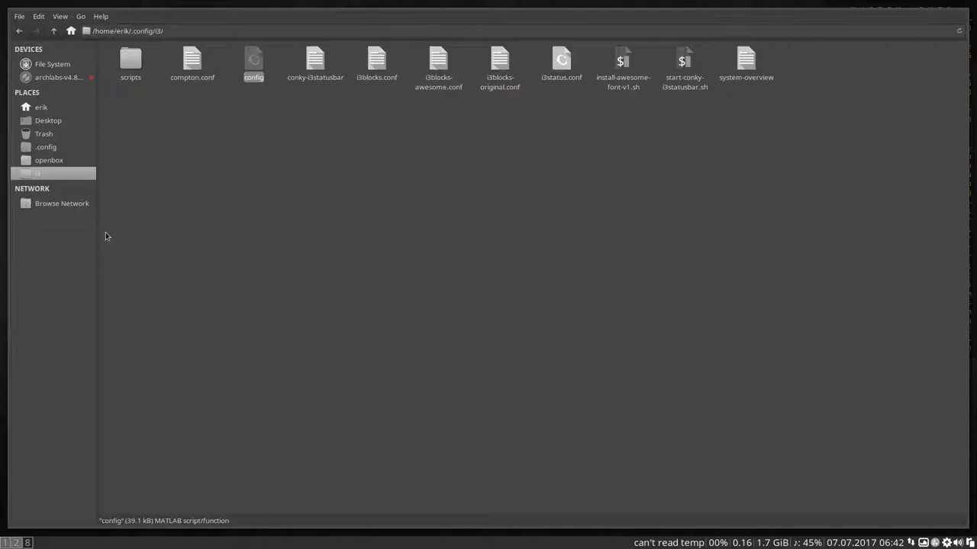
{"action": "mouse_move", "coordinate": [662, 472]}
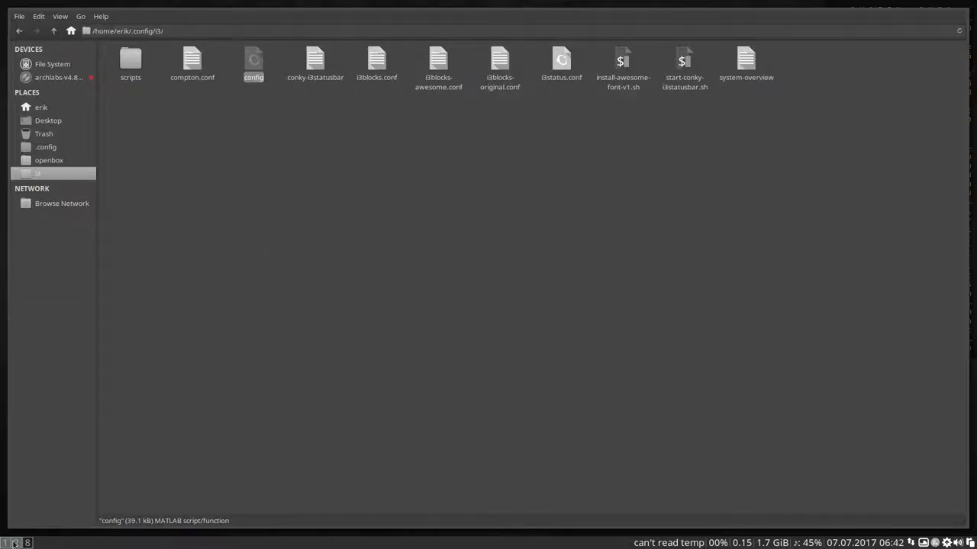
Uncomment the plain i3blocks status_command on line 837 and save
{"action": "double_click", "coordinate": [254, 65]}
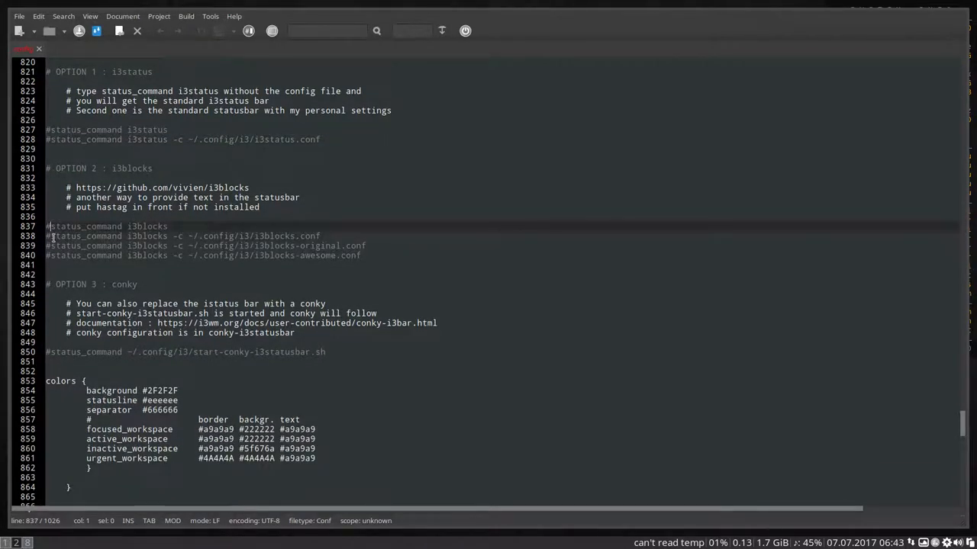
{"action": "key", "text": "ctrl+s"}
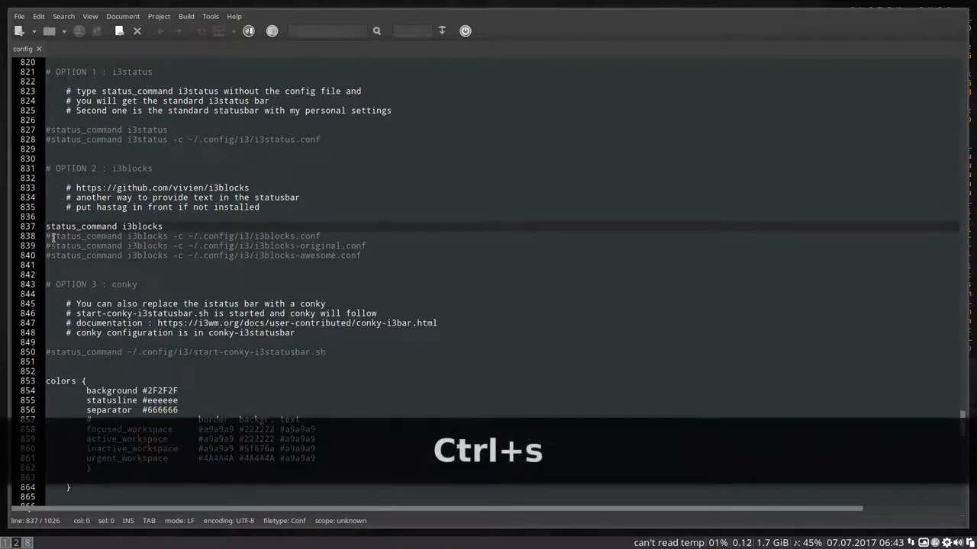
{"action": "key", "text": "ctrl+s"}
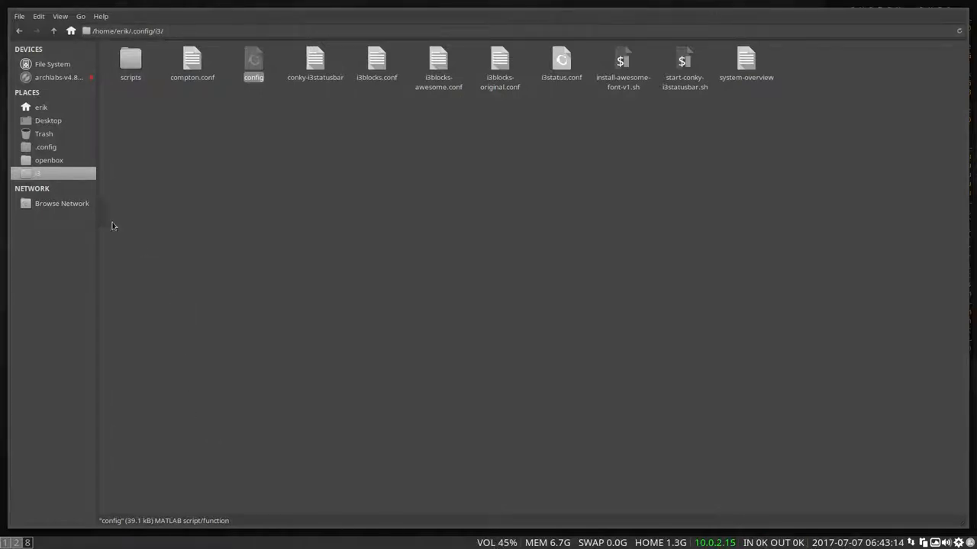
Recomment line 837 and enable the i3blocks-awesome.conf status_command on line 840, then save
{"action": "double_click", "coordinate": [253, 61]}
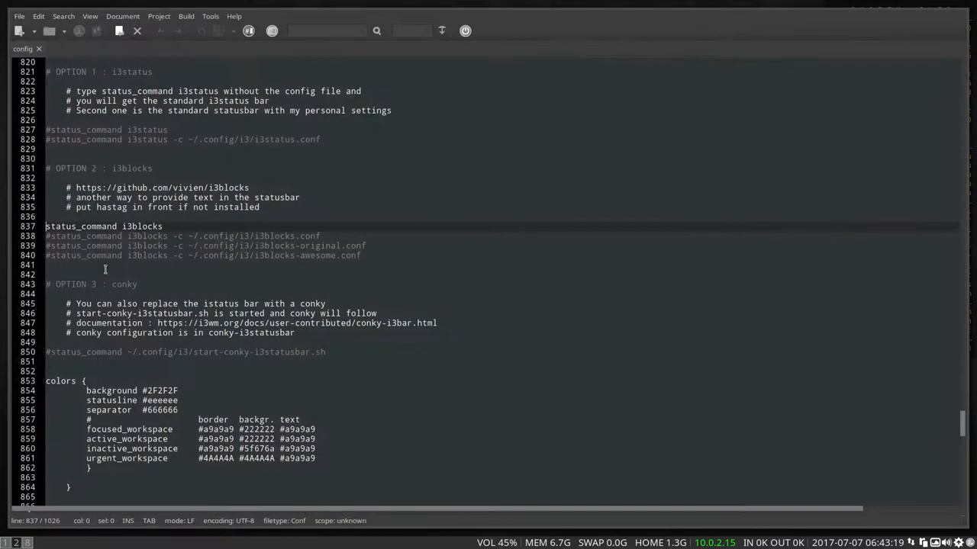
{"action": "type", "text": "#"}
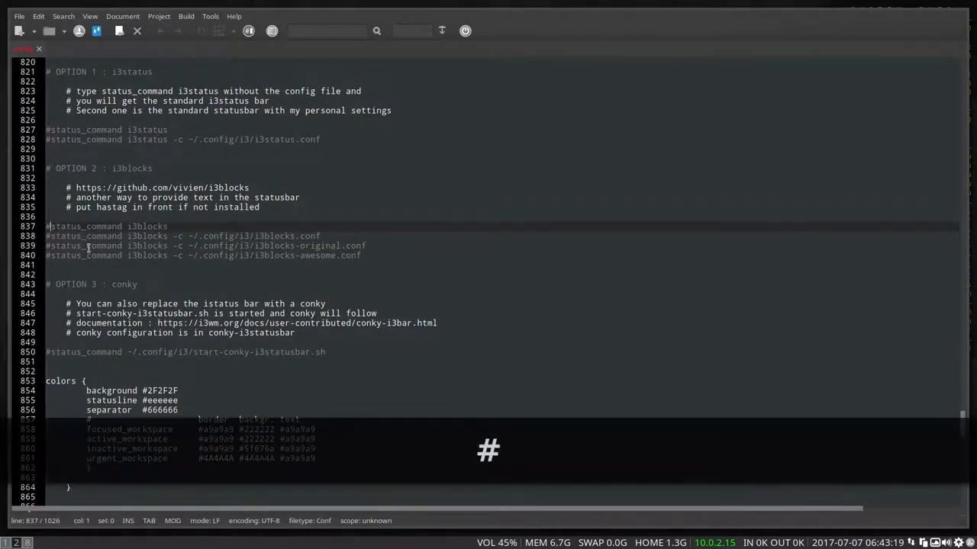
{"action": "key", "text": "BackSpace"}
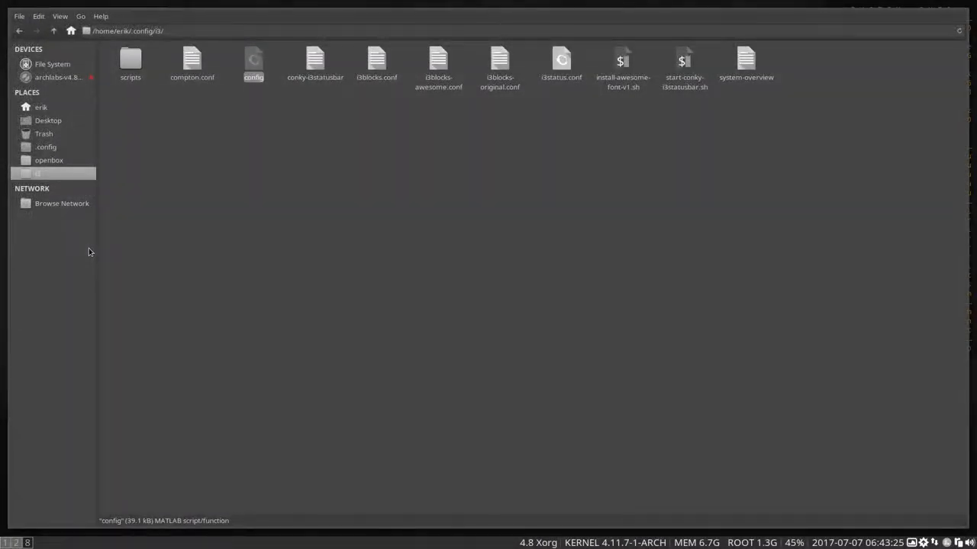
{"action": "double_click", "coordinate": [254, 58]}
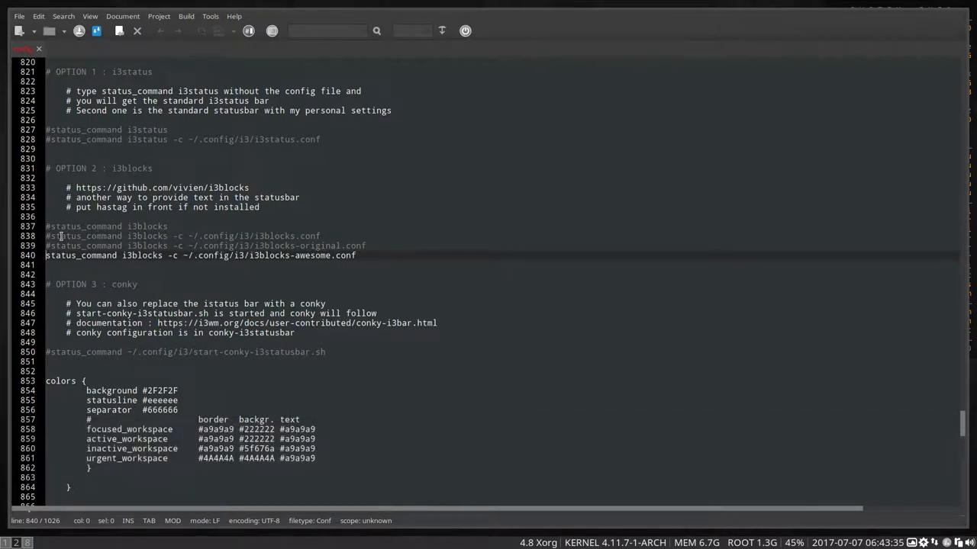
{"action": "key", "text": "ctrl+s"}
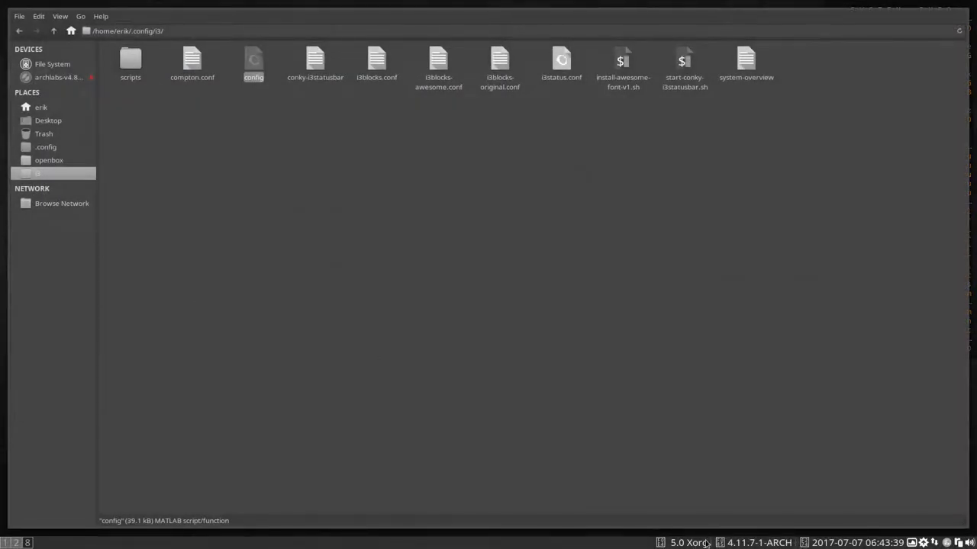
{"action": "mouse_move", "coordinate": [299, 258]}
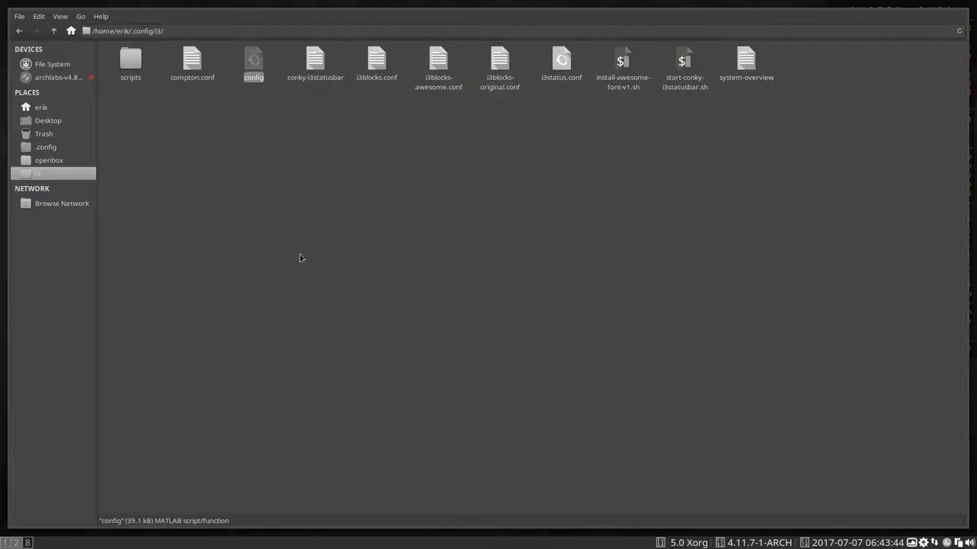
{"action": "mouse_move", "coordinate": [287, 224]}
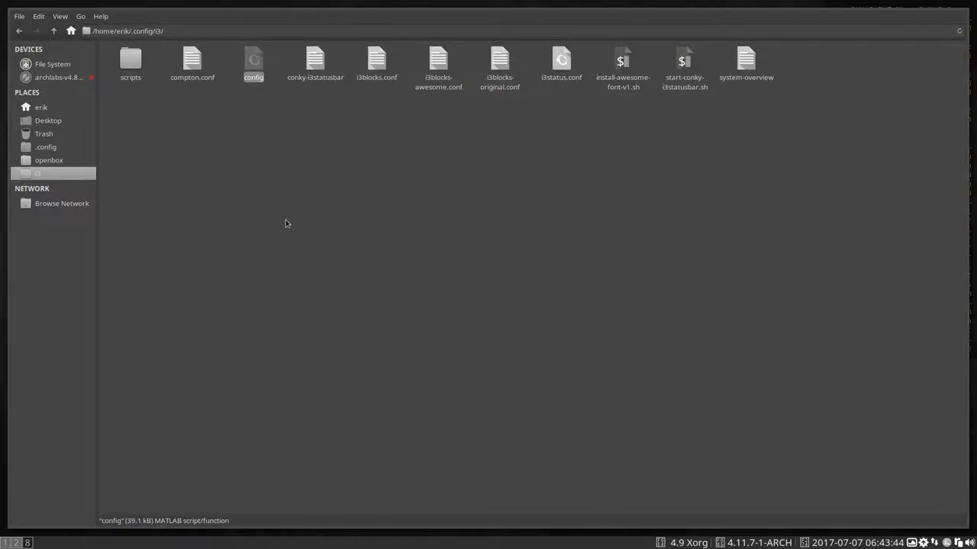
Run install-awesome-font-v1.sh in Termite to install ttf-font-awesome, then close the terminal
{"action": "left_click", "coordinate": [623, 65]}
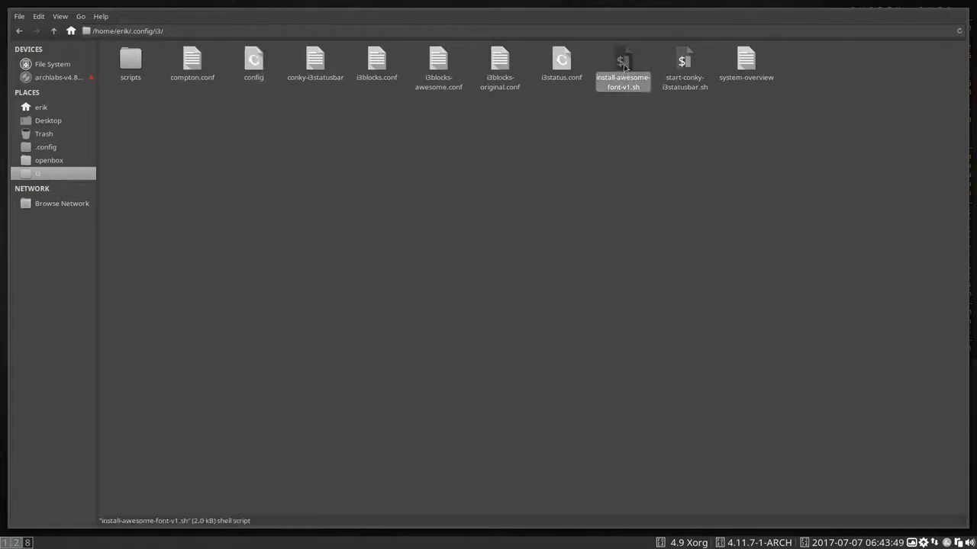
{"action": "mouse_move", "coordinate": [599, 171]}
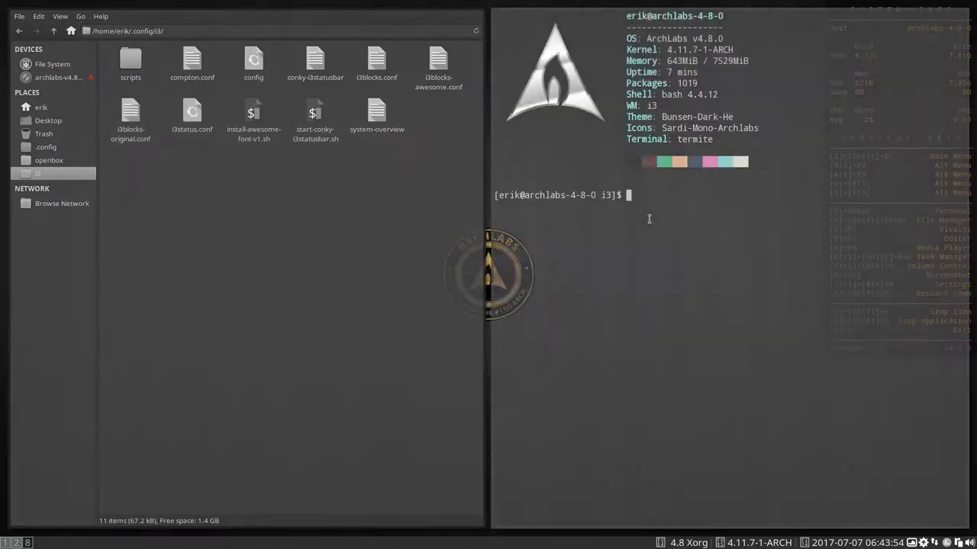
{"action": "type", "text": "./install-awesome-font-v1.sh"}
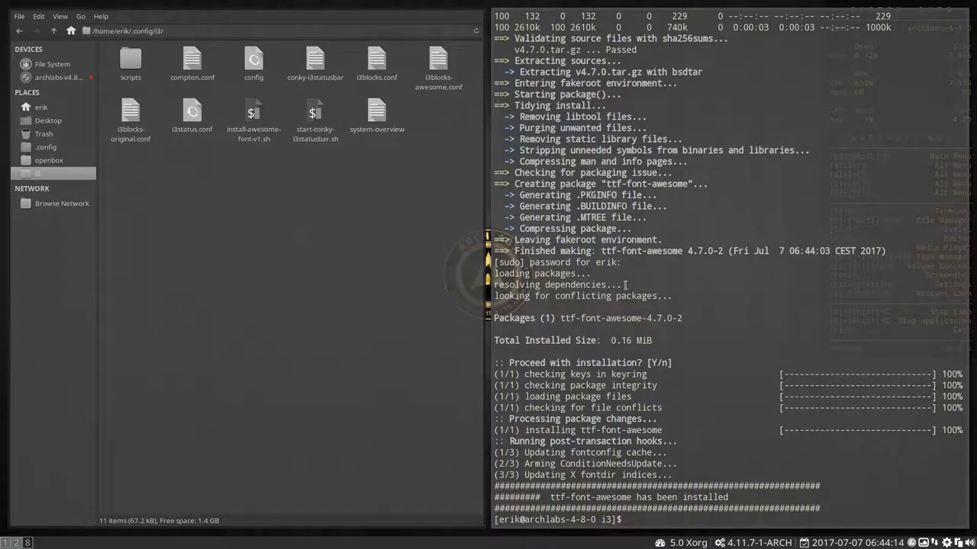
{"action": "key", "text": "Super+Shift+q"}
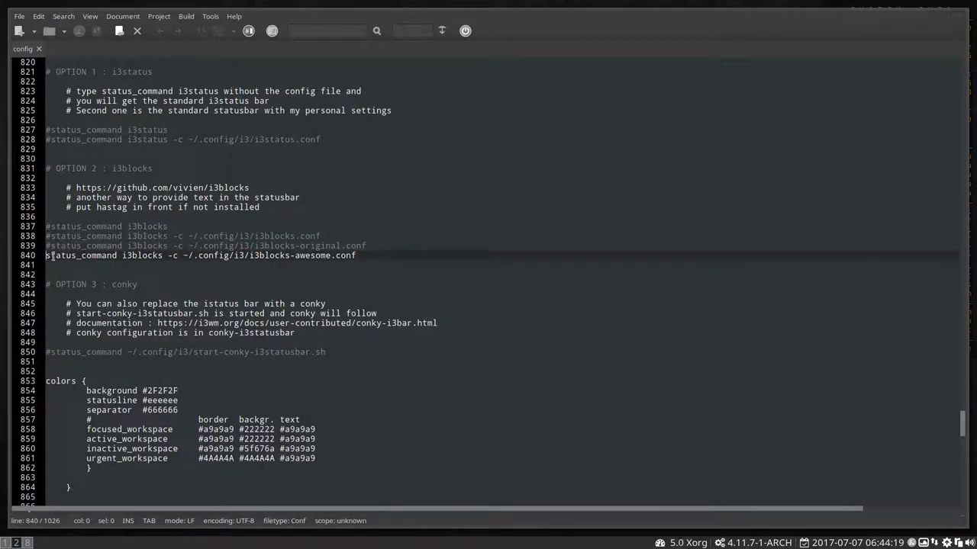
Comment out the i3blocks lines, enable start-conky-i3statusbar.sh on line 850, save, and reload i3
{"action": "type", "text": "#"}
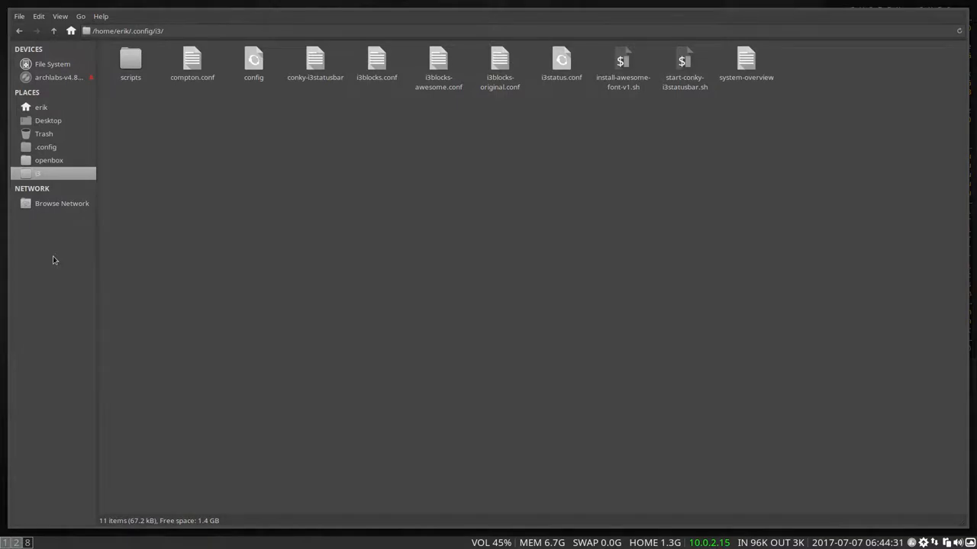
{"action": "double_click", "coordinate": [253, 59]}
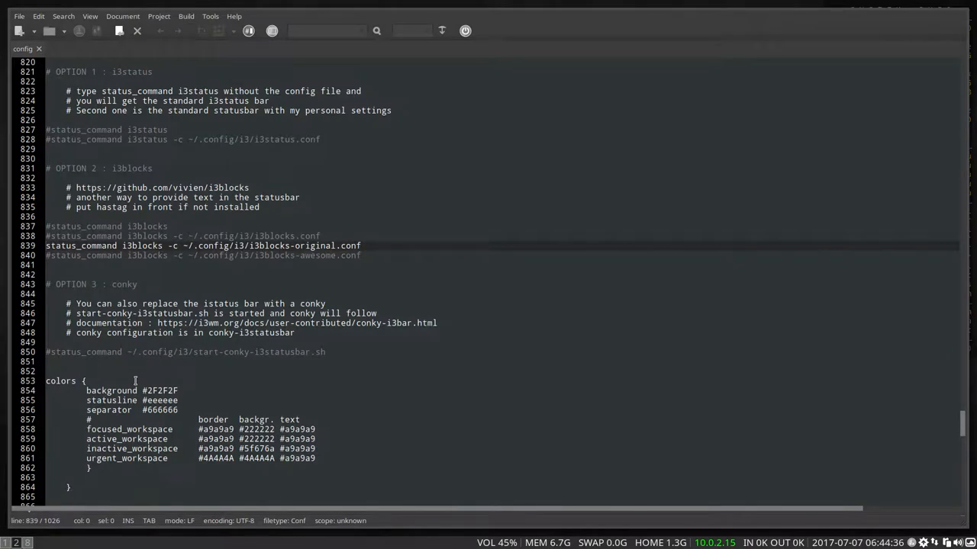
{"action": "type", "text": "#"}
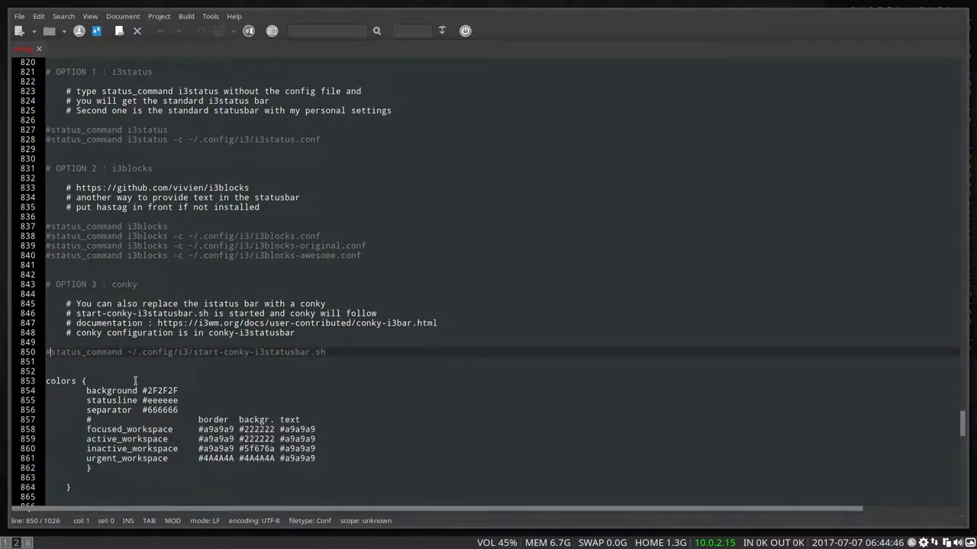
{"action": "key", "text": "ctrl+s"}
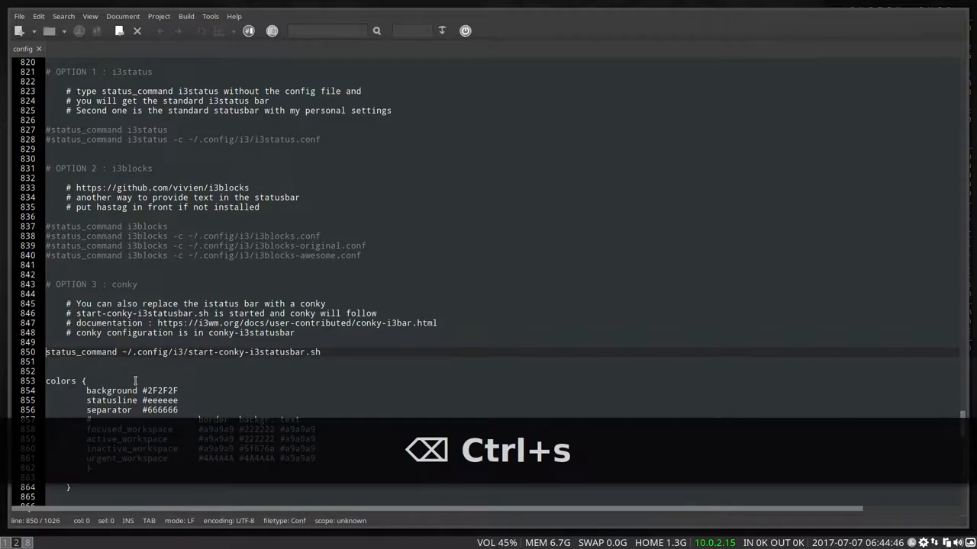
{"action": "key", "text": "Super+Shift+r"}
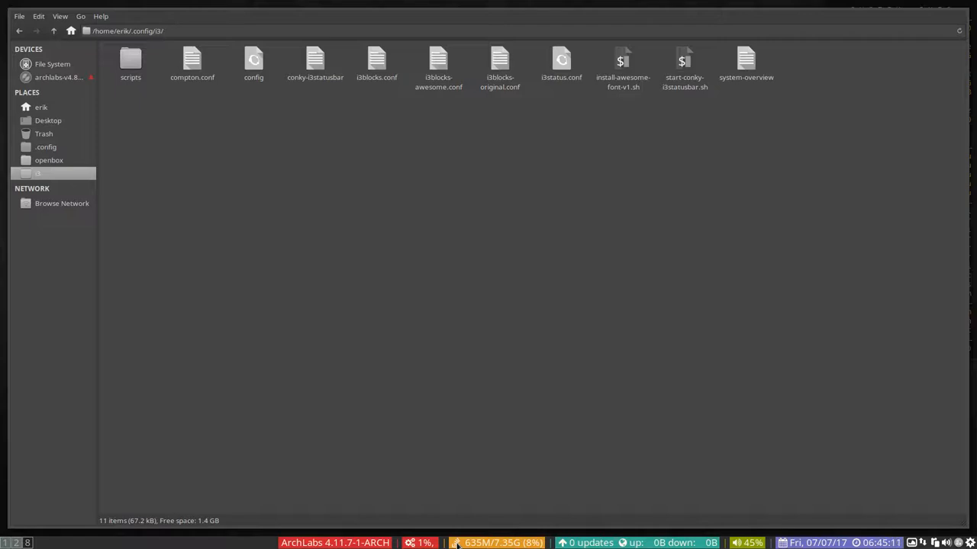
{"action": "mouse_move", "coordinate": [238, 350]}
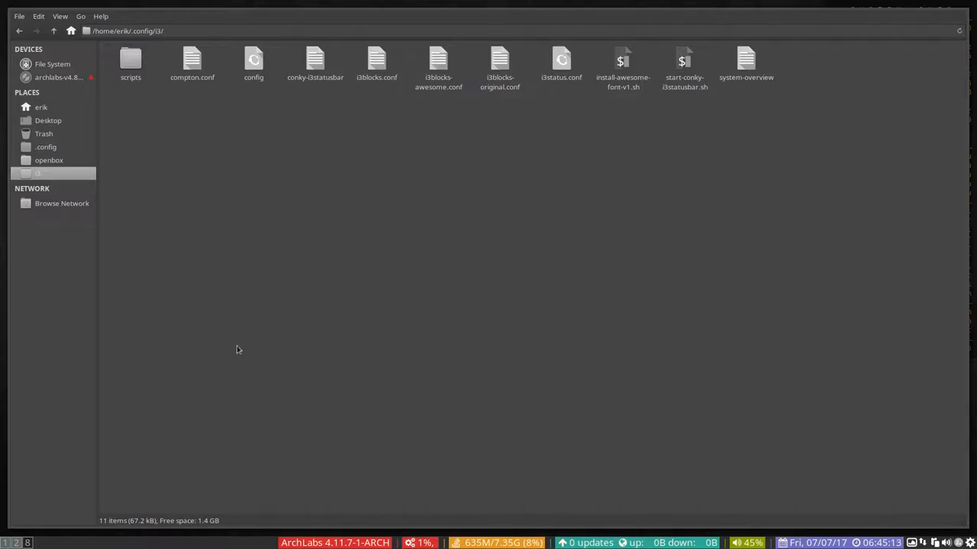
{"action": "double_click", "coordinate": [254, 61]}
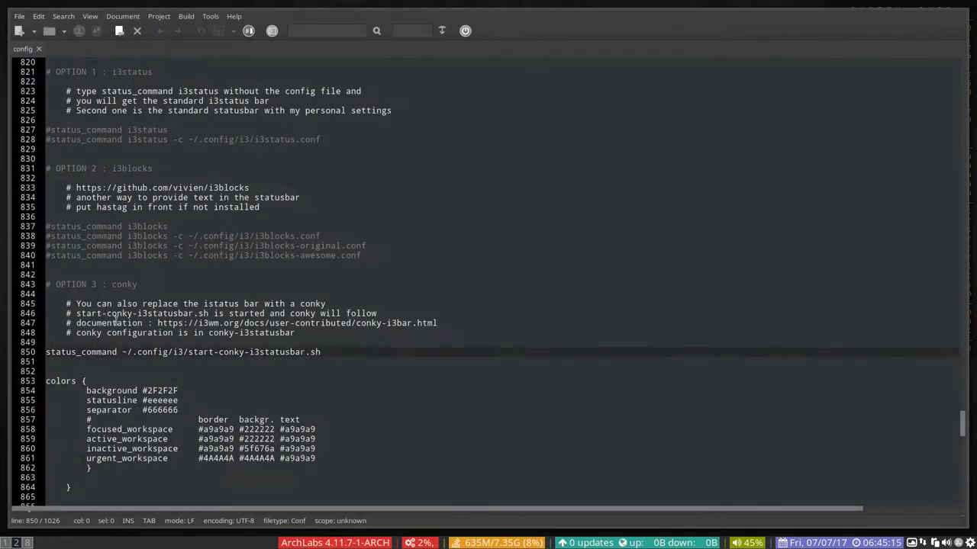